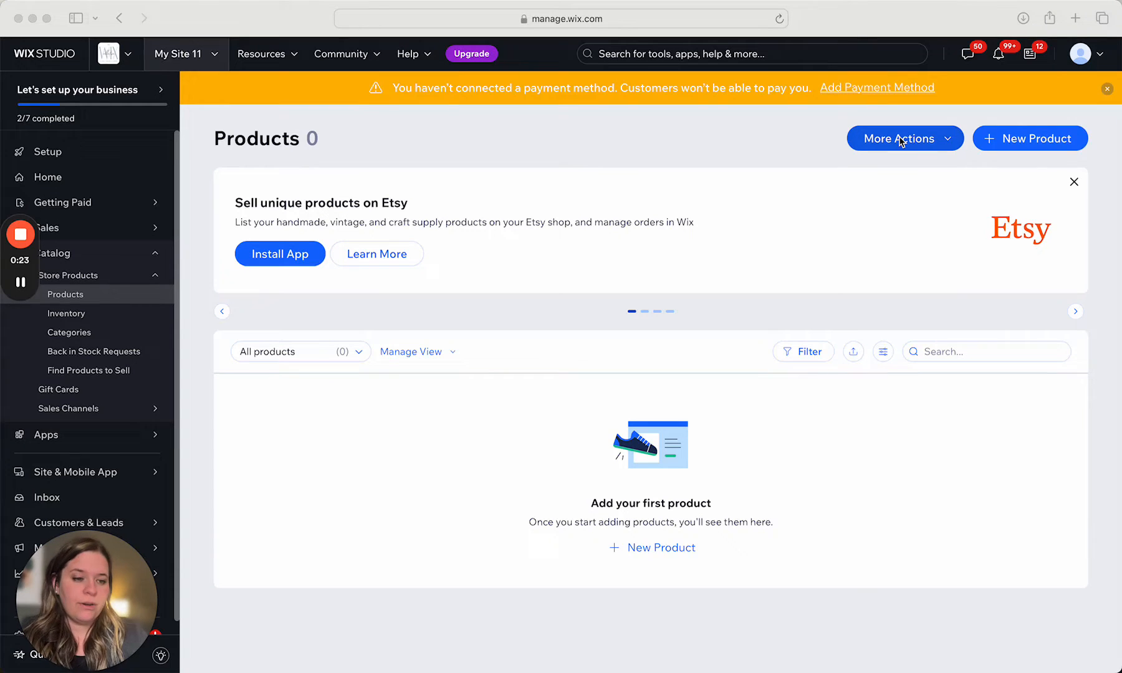
mouse_move(101, 239)
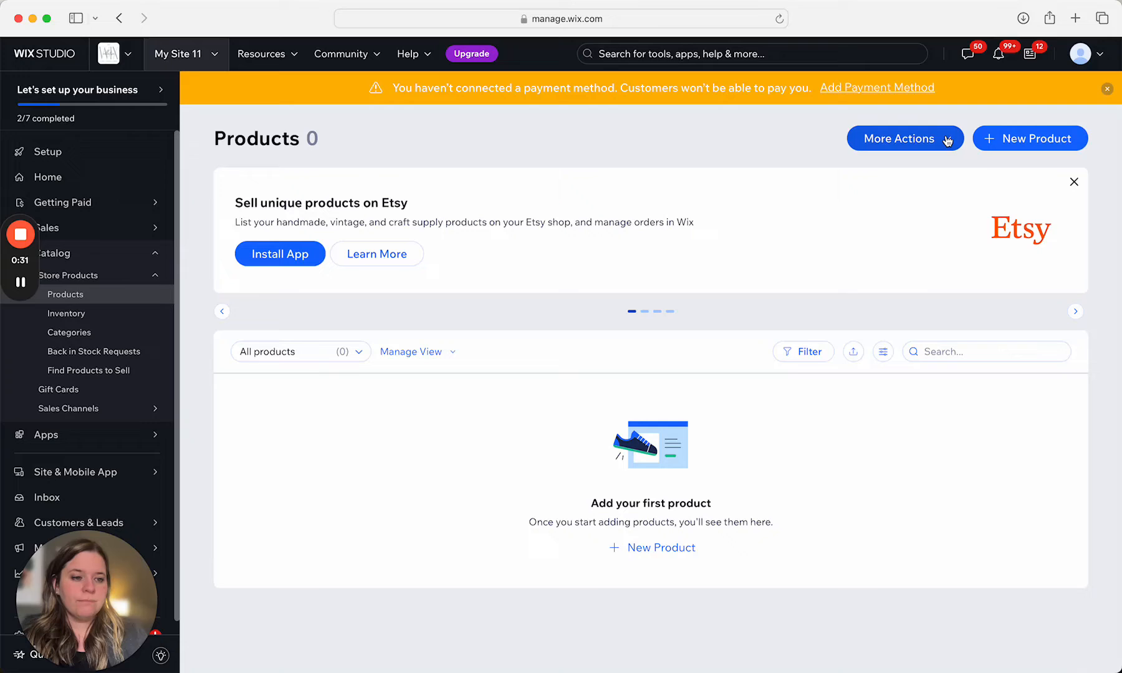
Download the blank product CSV template from More Actions > Import and check it in Safari's Downloads
click(899, 139)
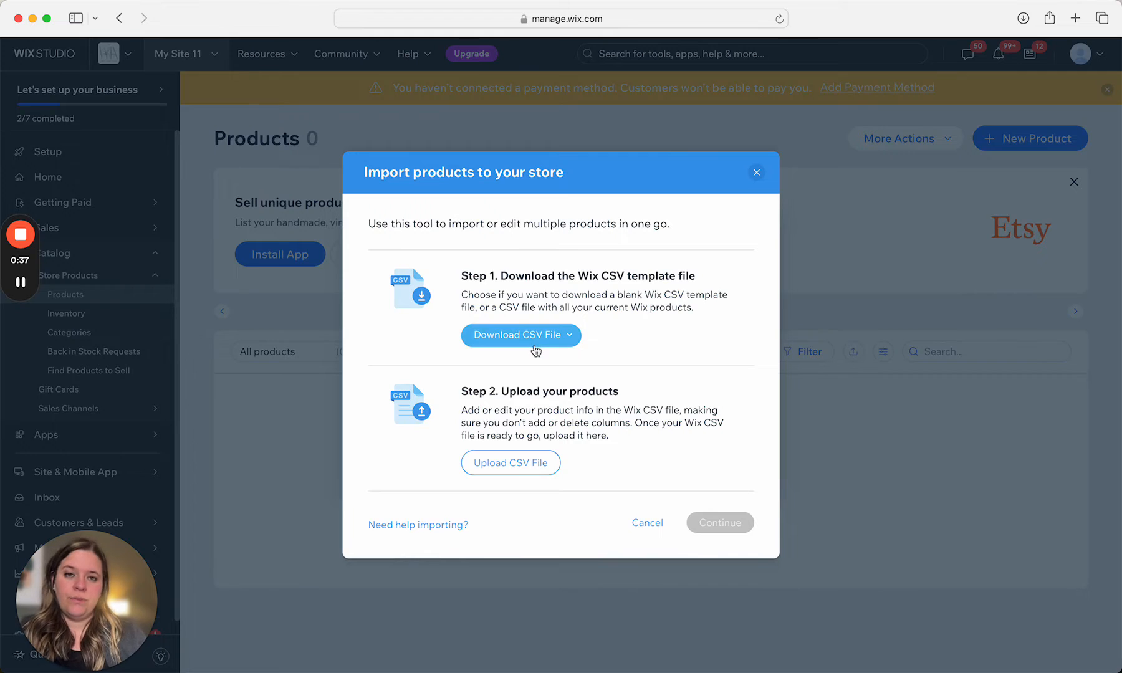
mouse_move(543, 346)
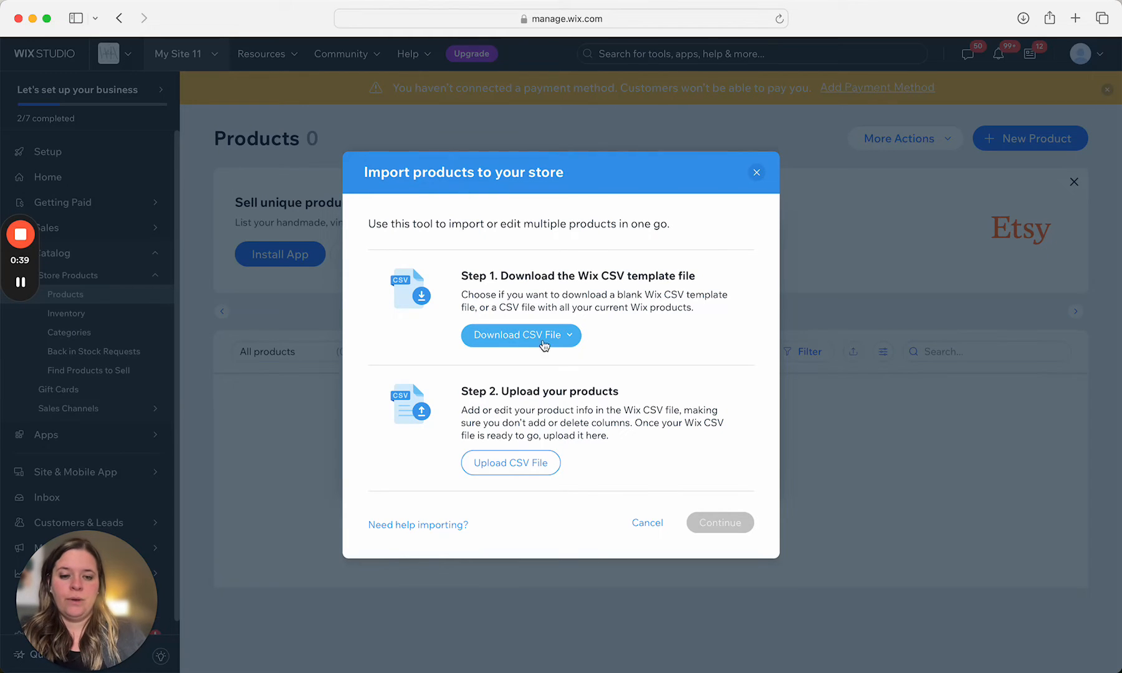
click(521, 336)
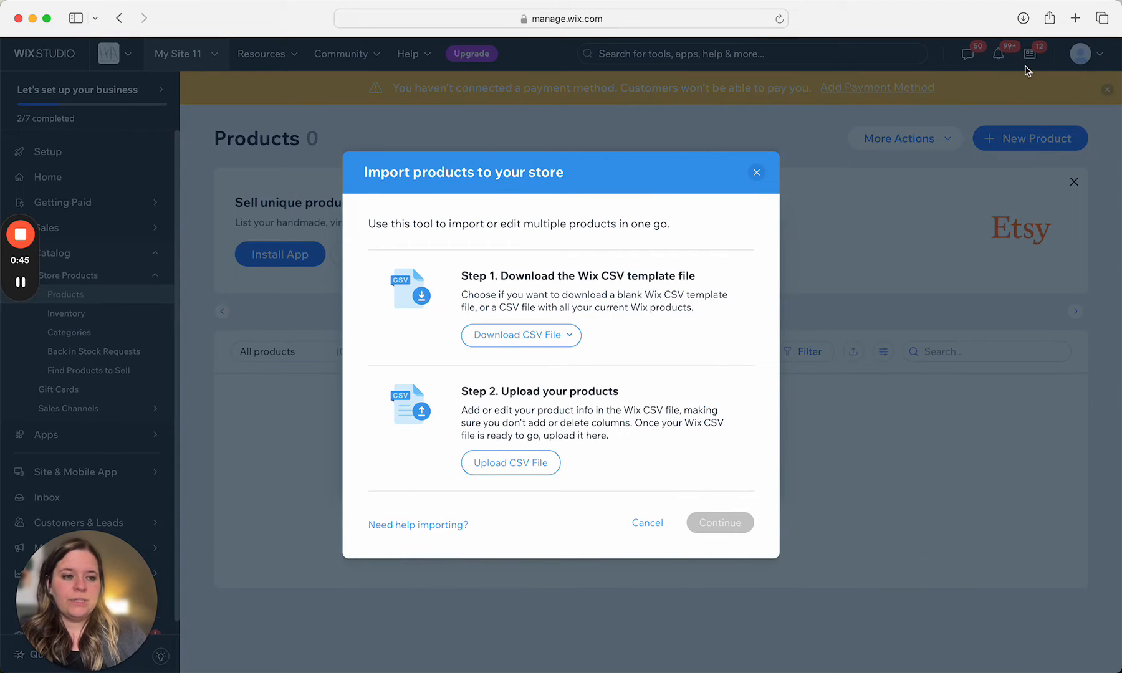
click(1024, 18)
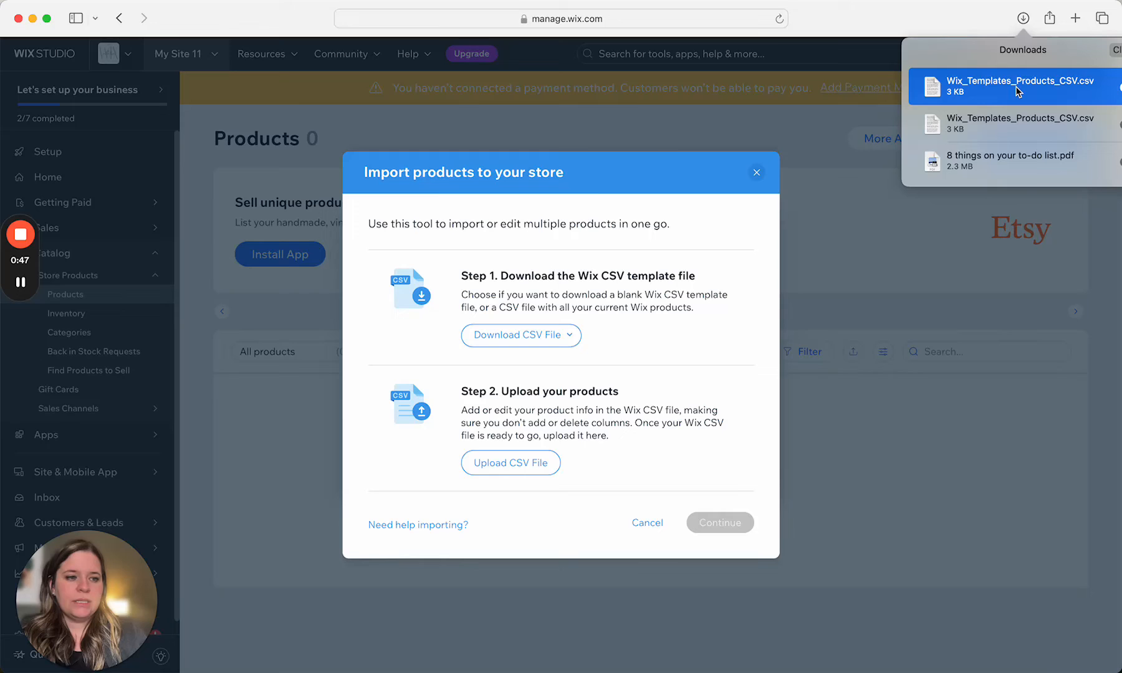
click(1010, 87)
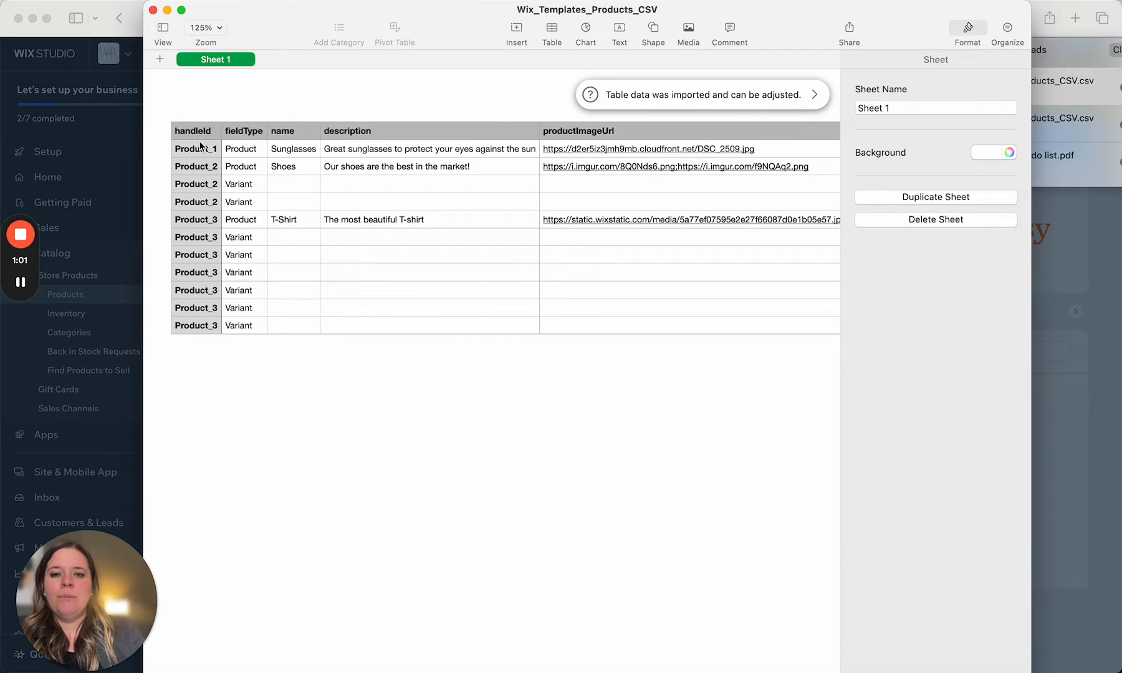
click(196, 148)
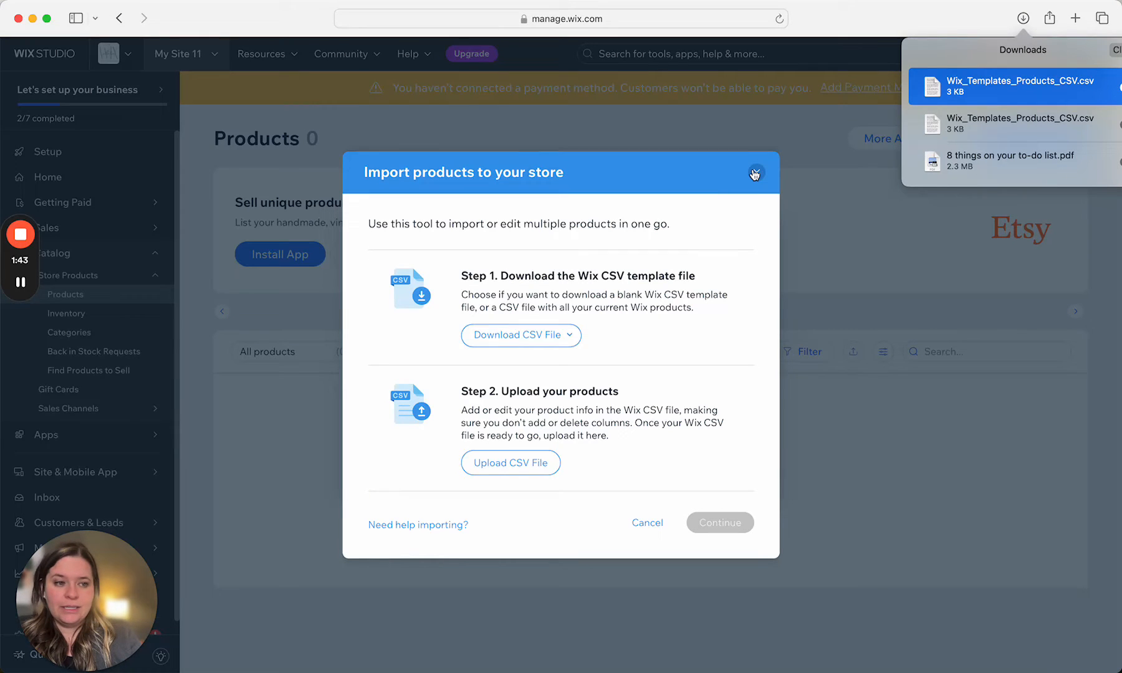
Close the Import products dialog and launch Edit Site from Quick Access
click(755, 173)
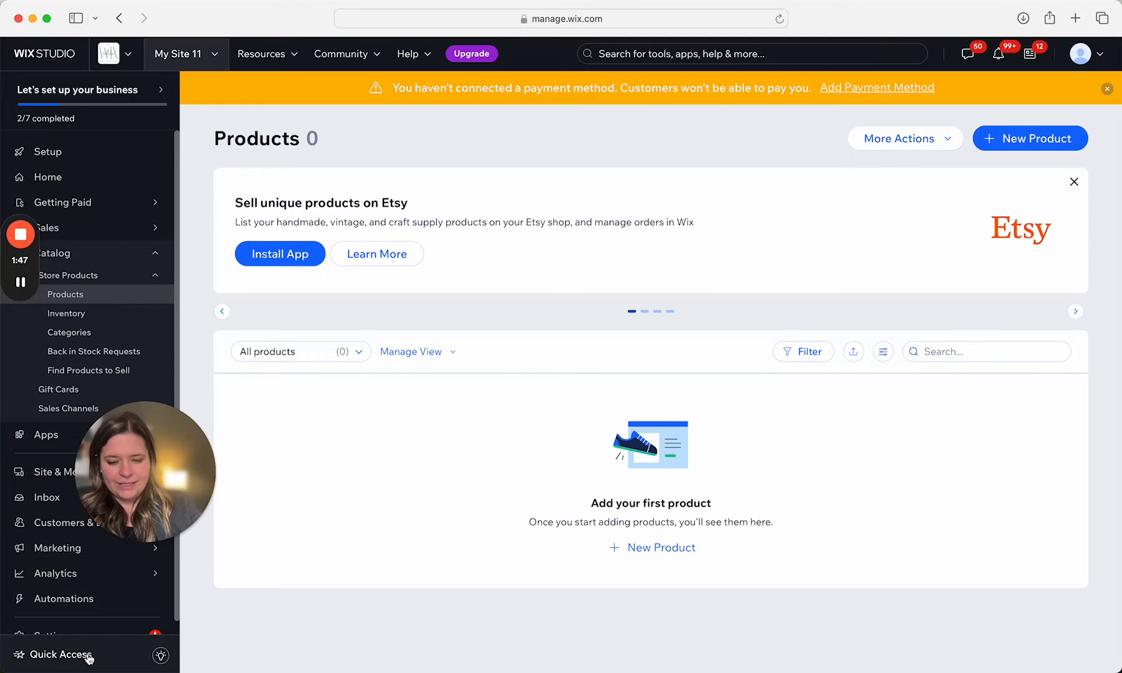
click(60, 655)
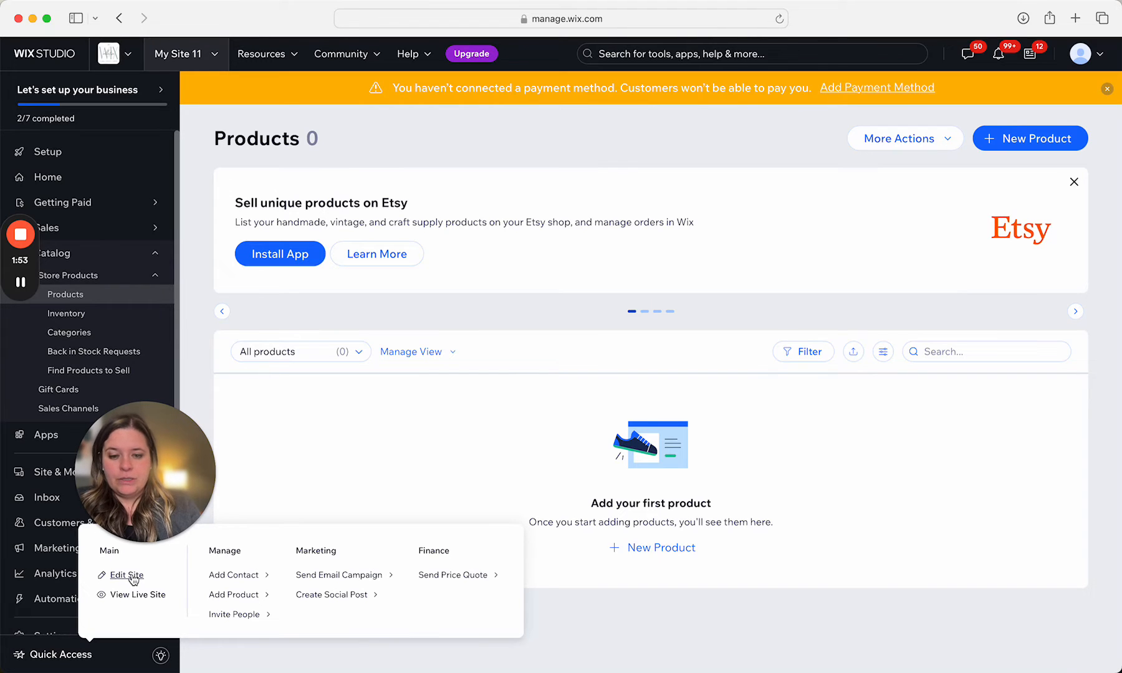
click(126, 575)
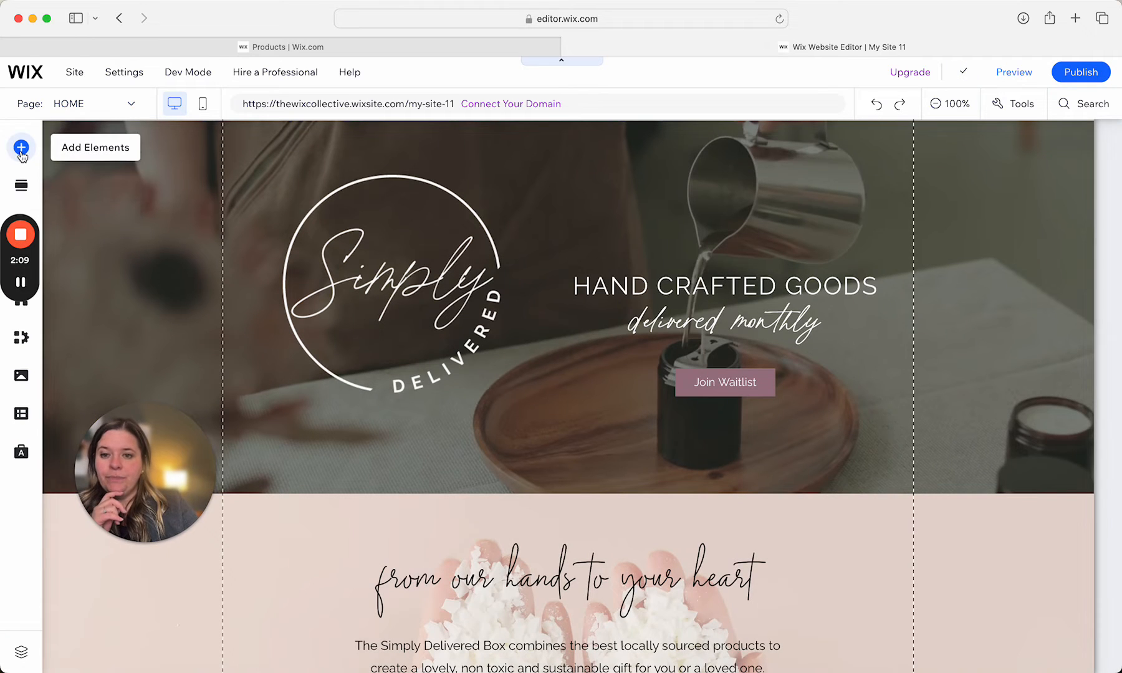
Copy the URL of the AdobeStock hands-holding-heart image from Site Files
click(21, 147)
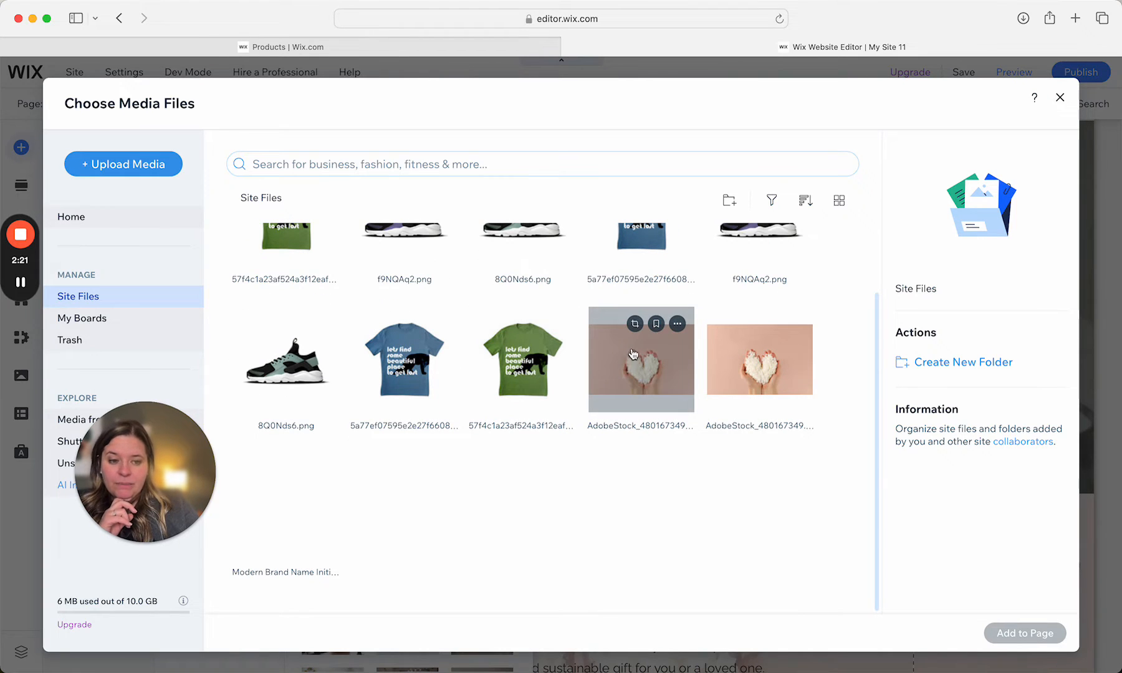
click(640, 359)
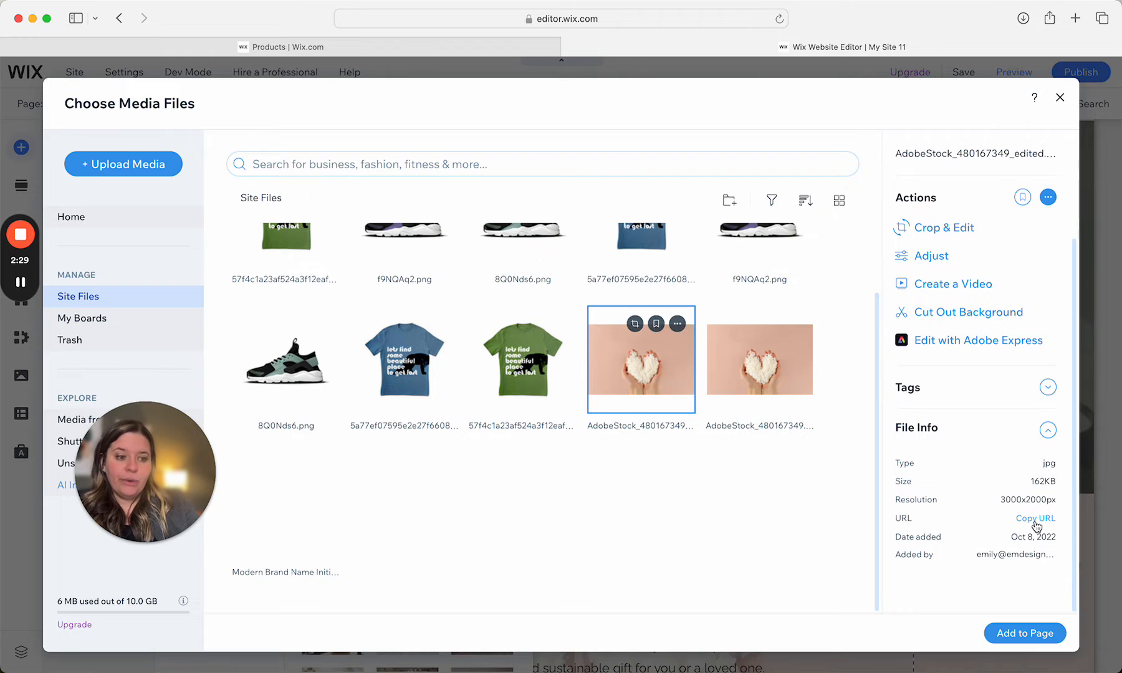
click(1036, 517)
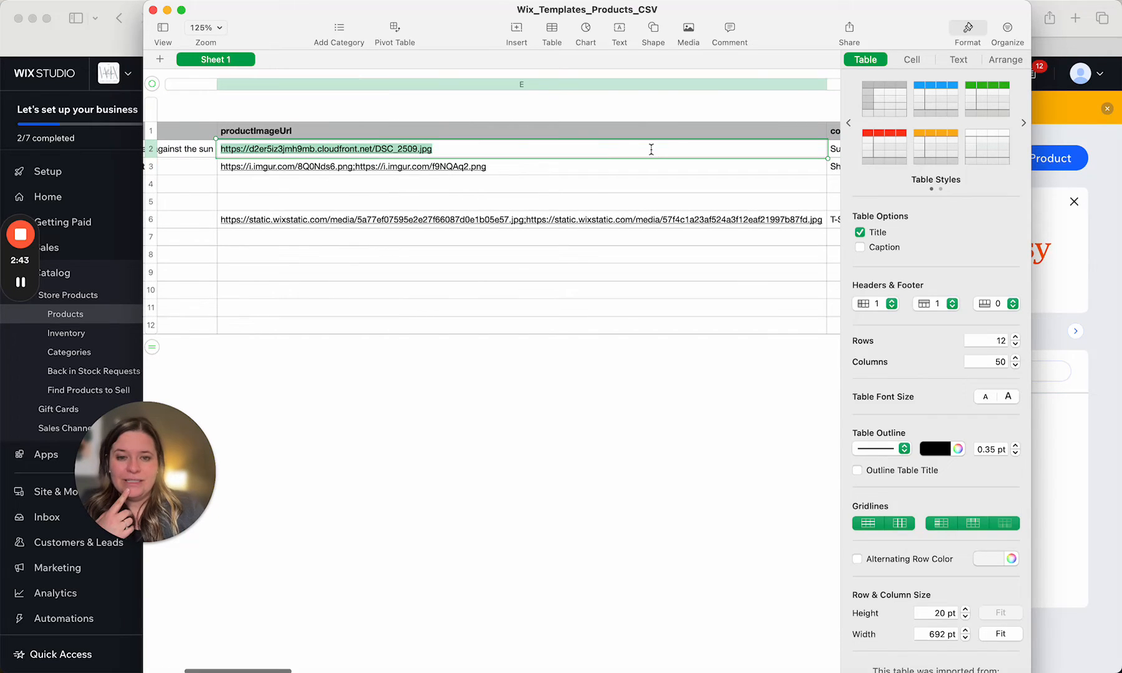
Paste the wixstatic.com image URL into Product_1's productImageUrl cell and review the later columns
text(https://static.wixstatic.com/media/d65ea8_6fabea6389274571a71558522d666e77~mv2.jpg)
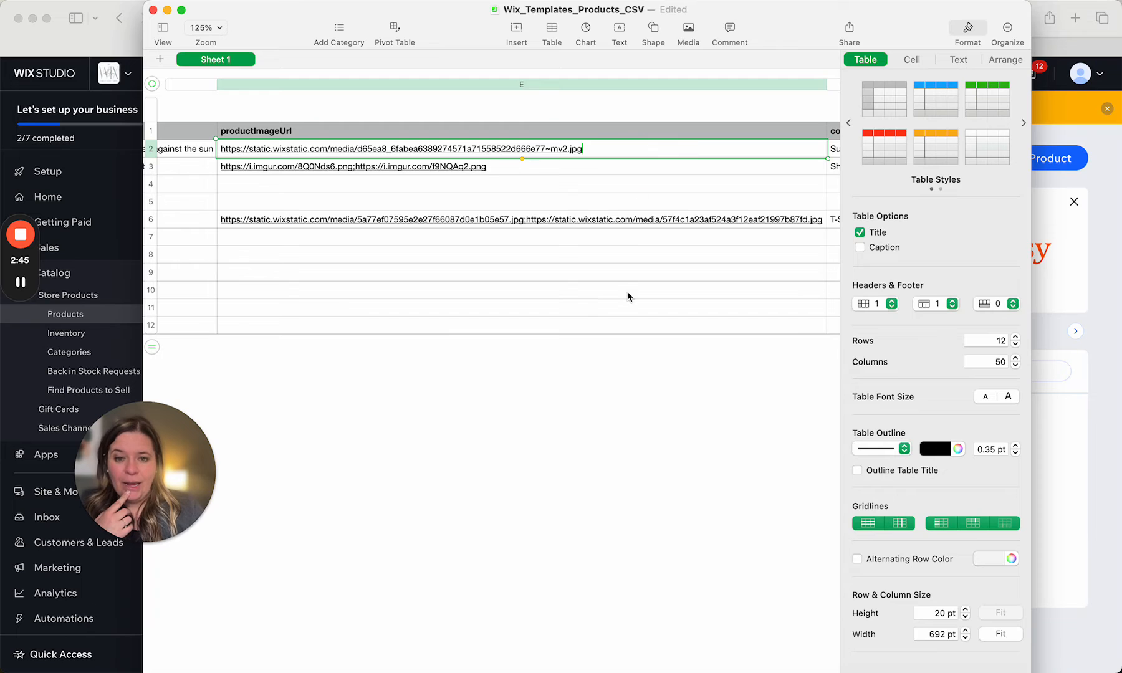
scroll(right, 3)
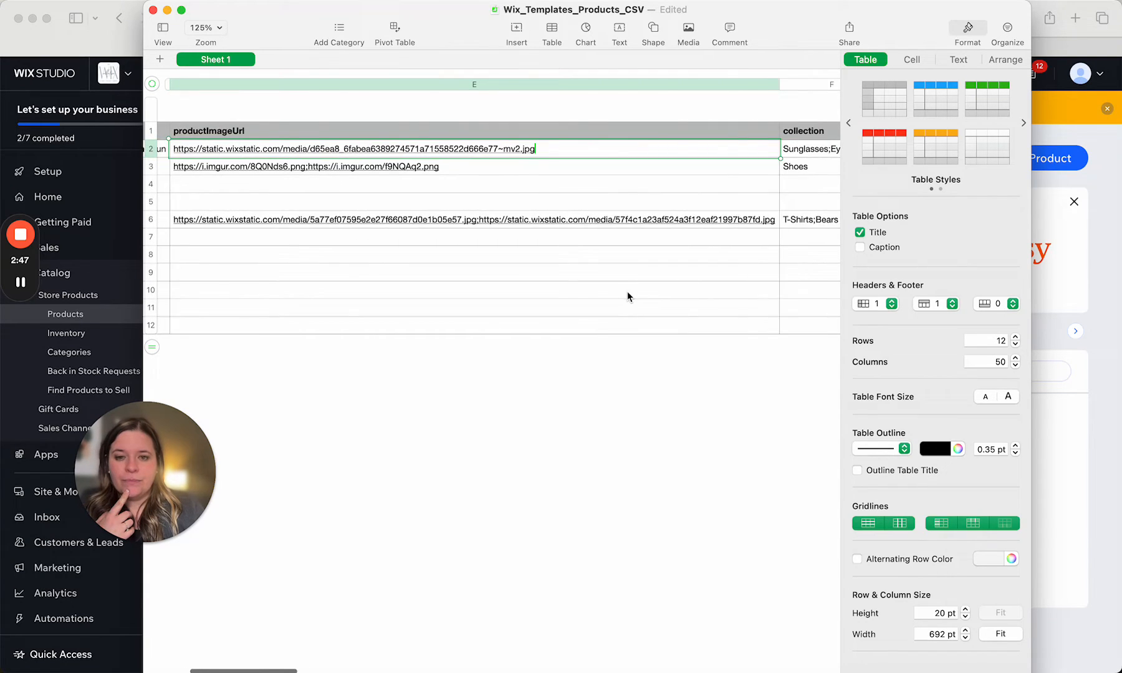
scroll(right, 3)
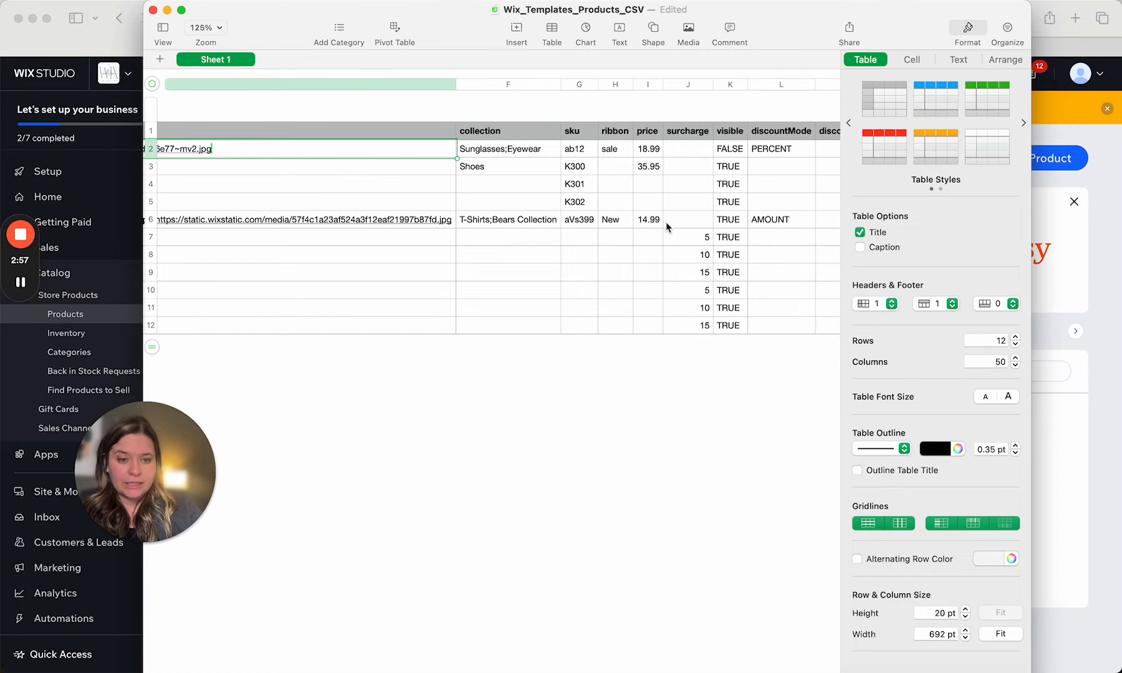
mouse_move(659, 172)
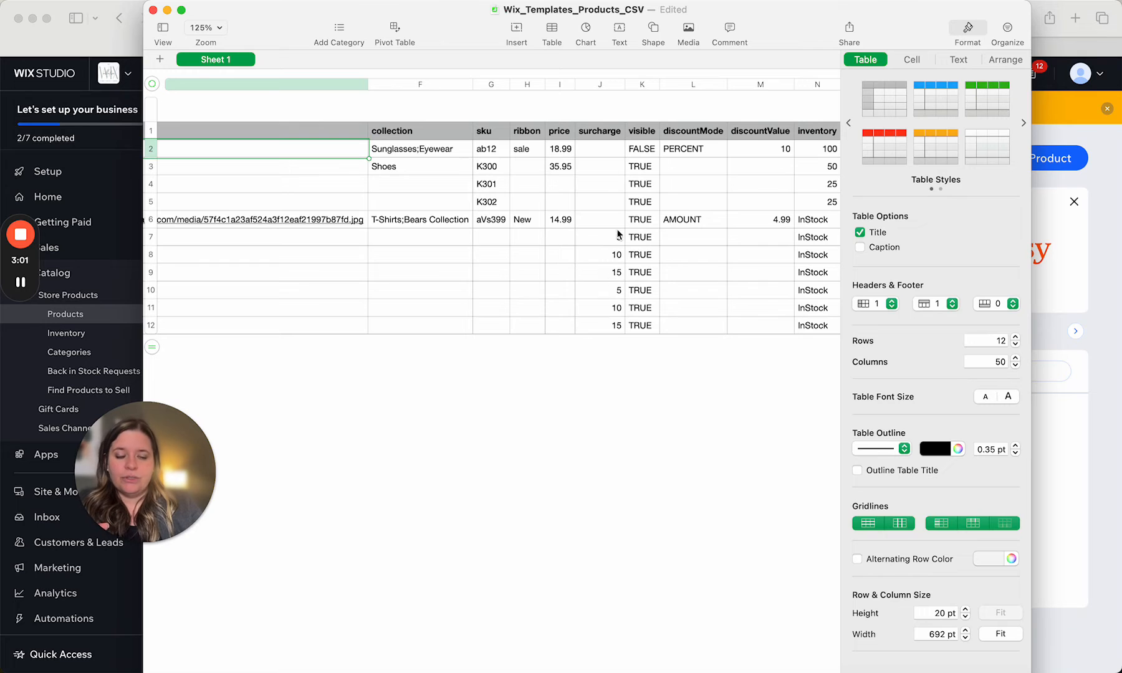
scroll(right, 3)
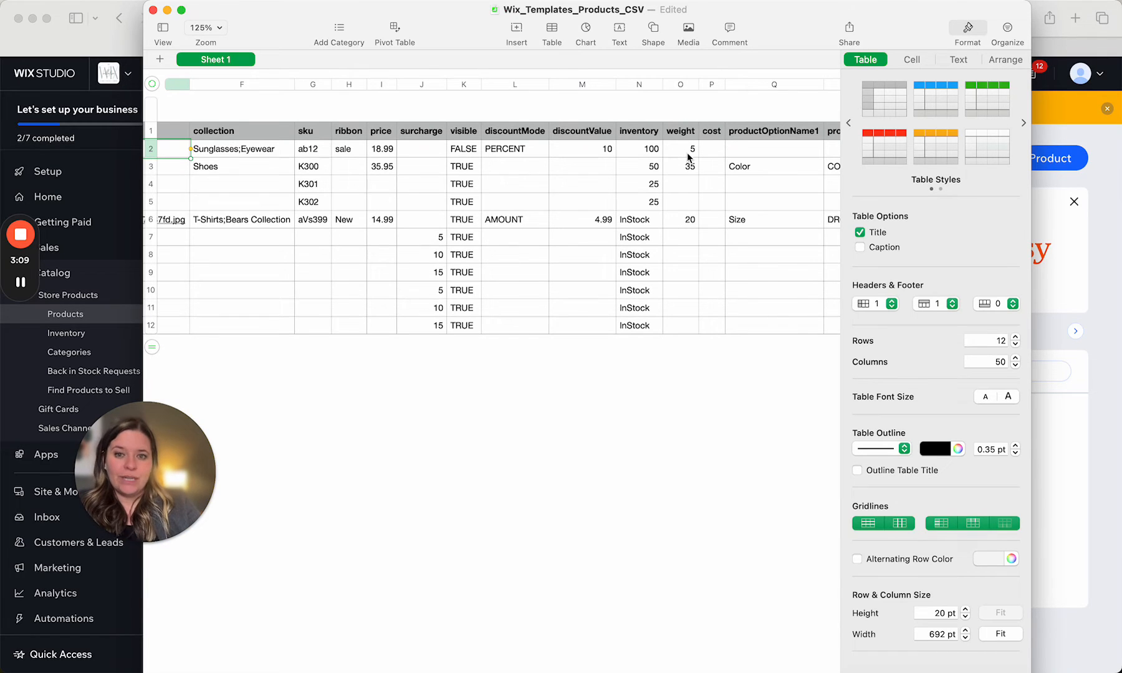
right_click(679, 149)
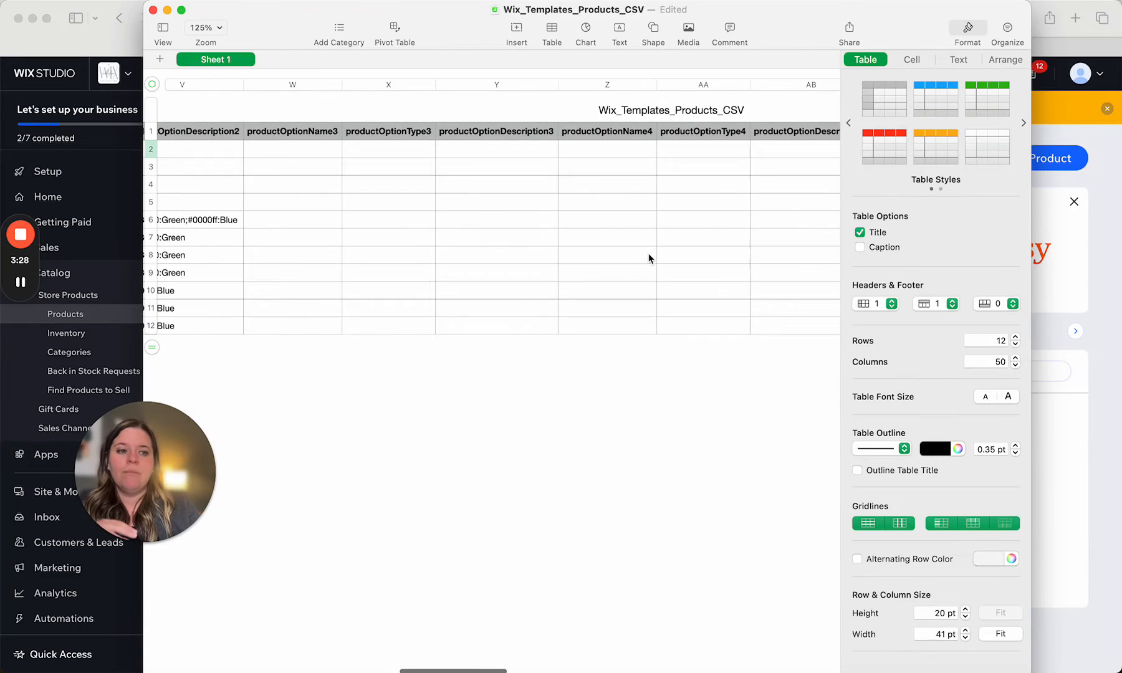
scroll(right, 3)
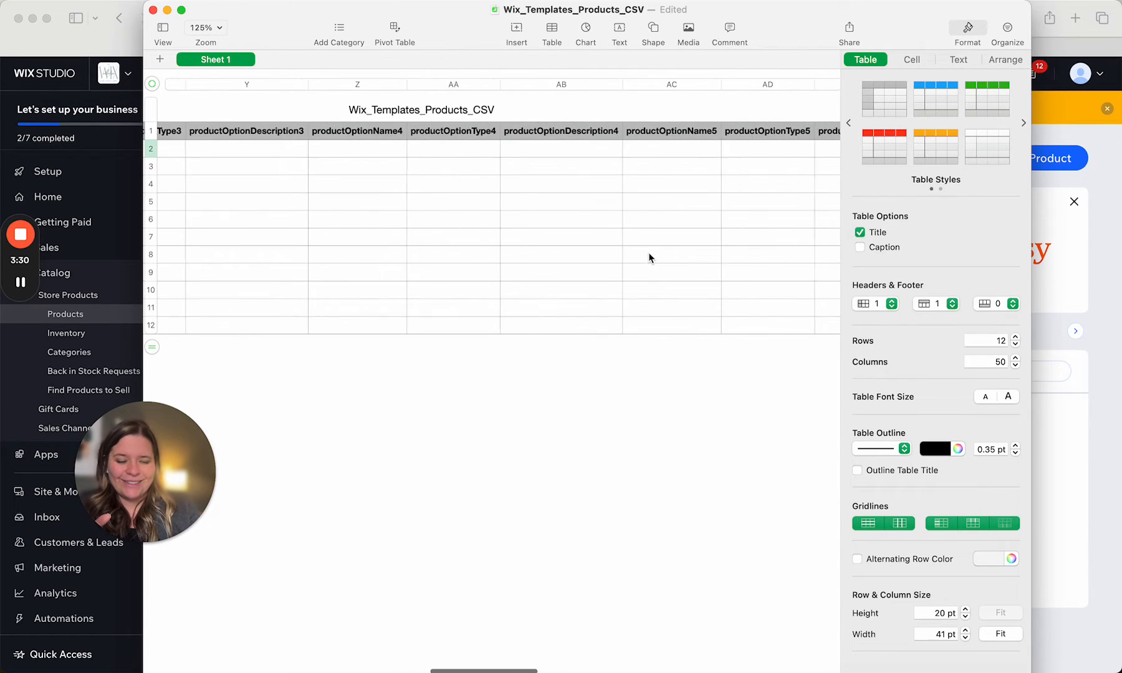
scroll(right, 3)
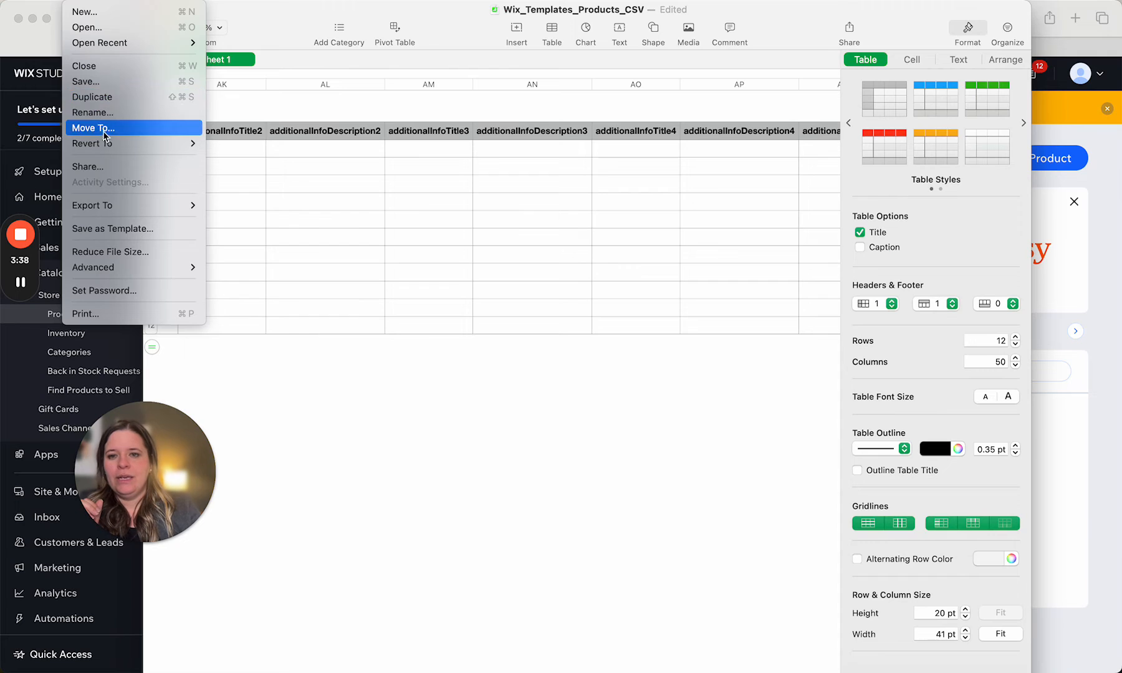
mouse_move(94, 206)
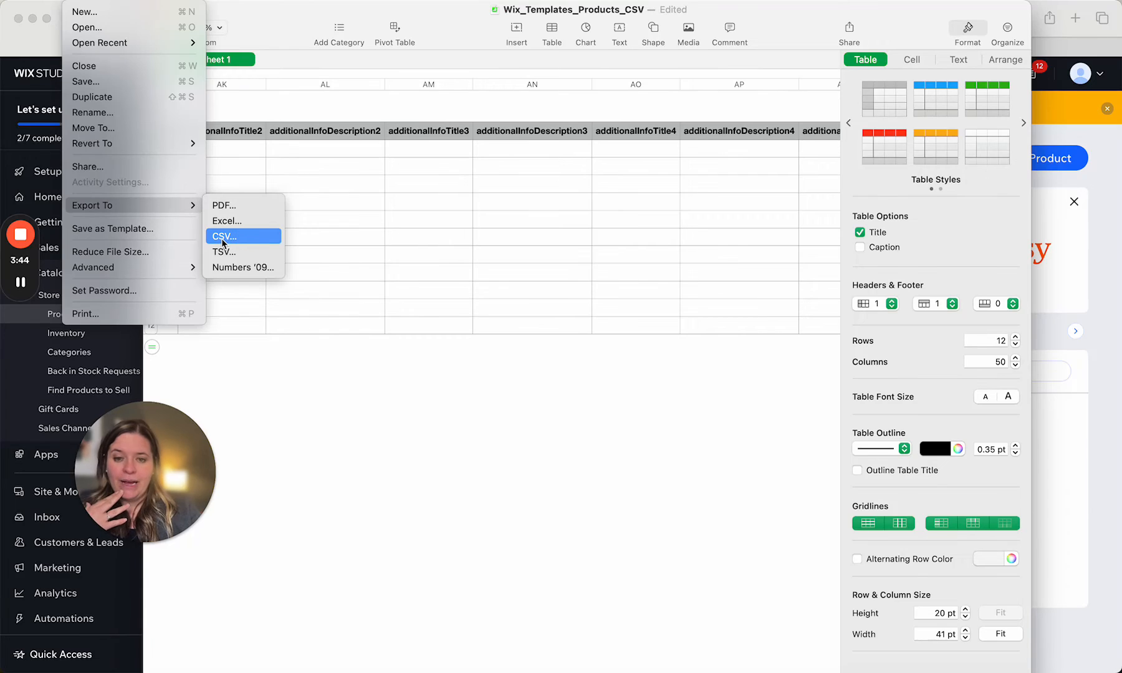
Export the sheet as CSV named 'testing template for wix stores' and keep the document on closing
click(225, 236)
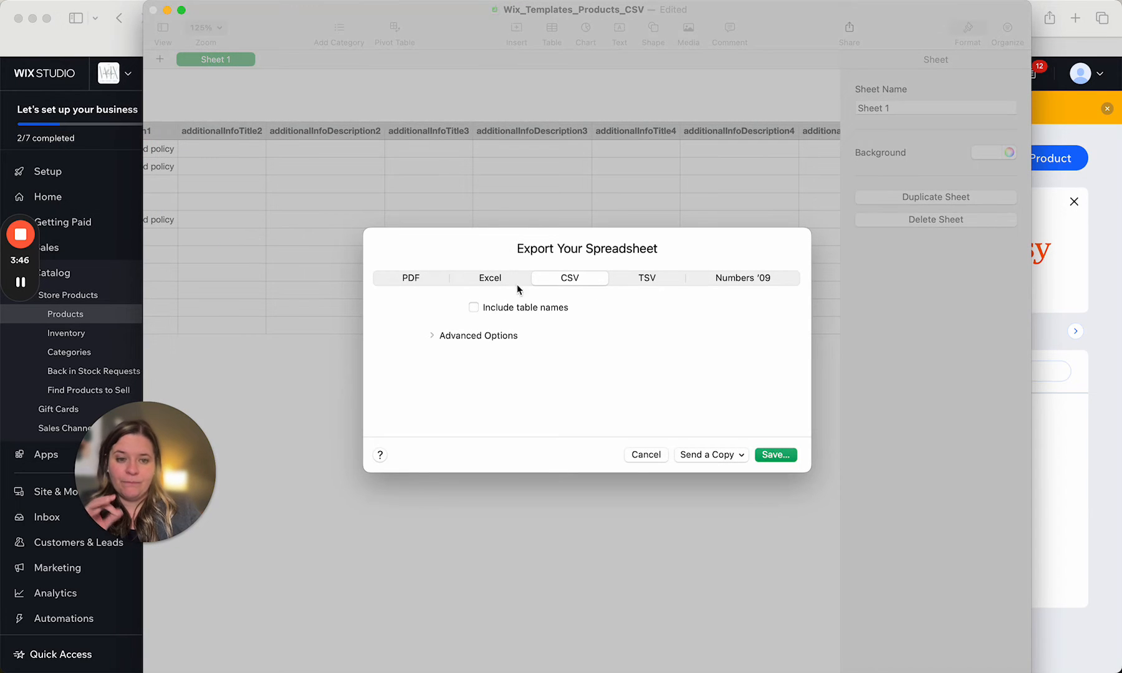
click(776, 454)
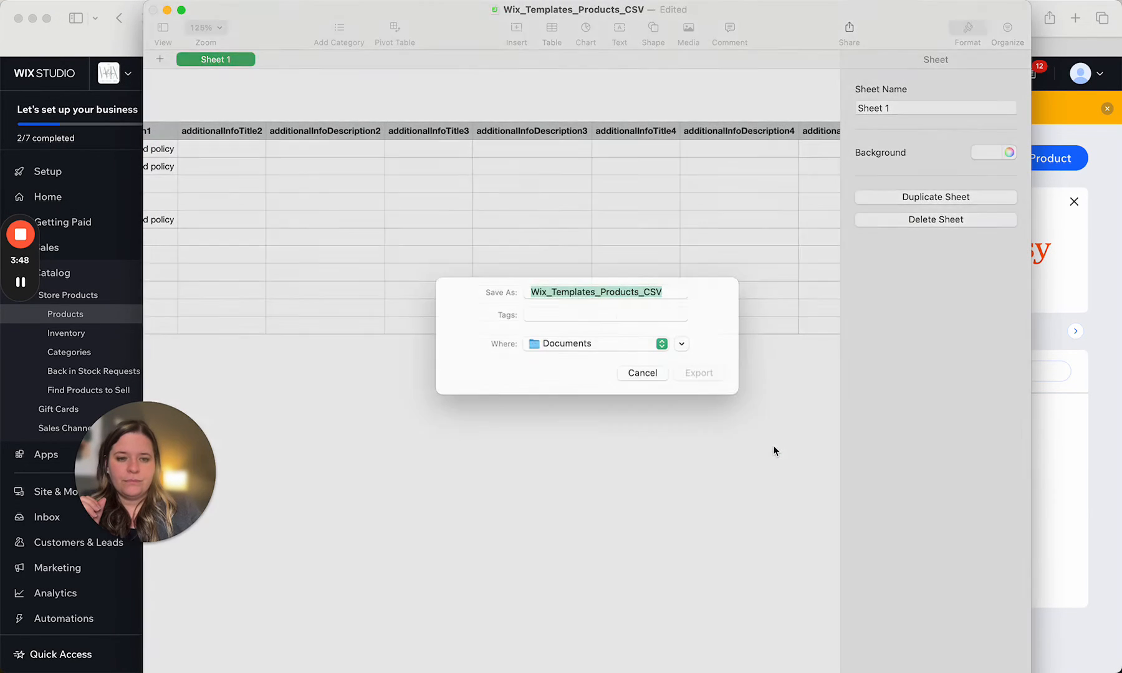
text(testing template for i)
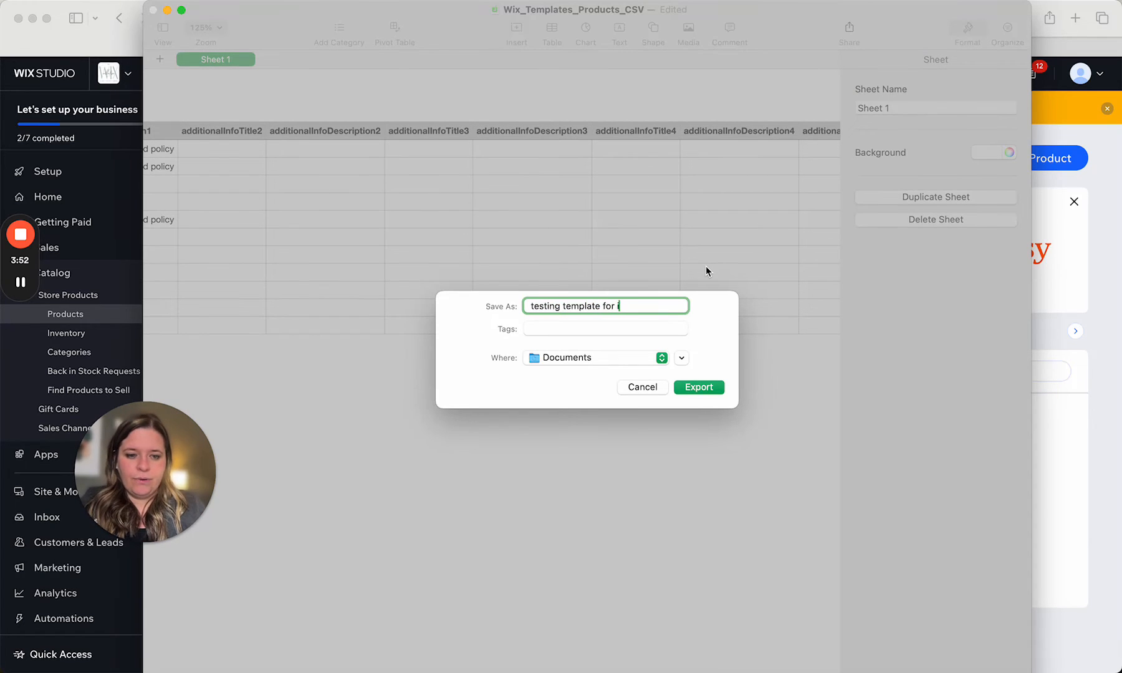
text(wiz)
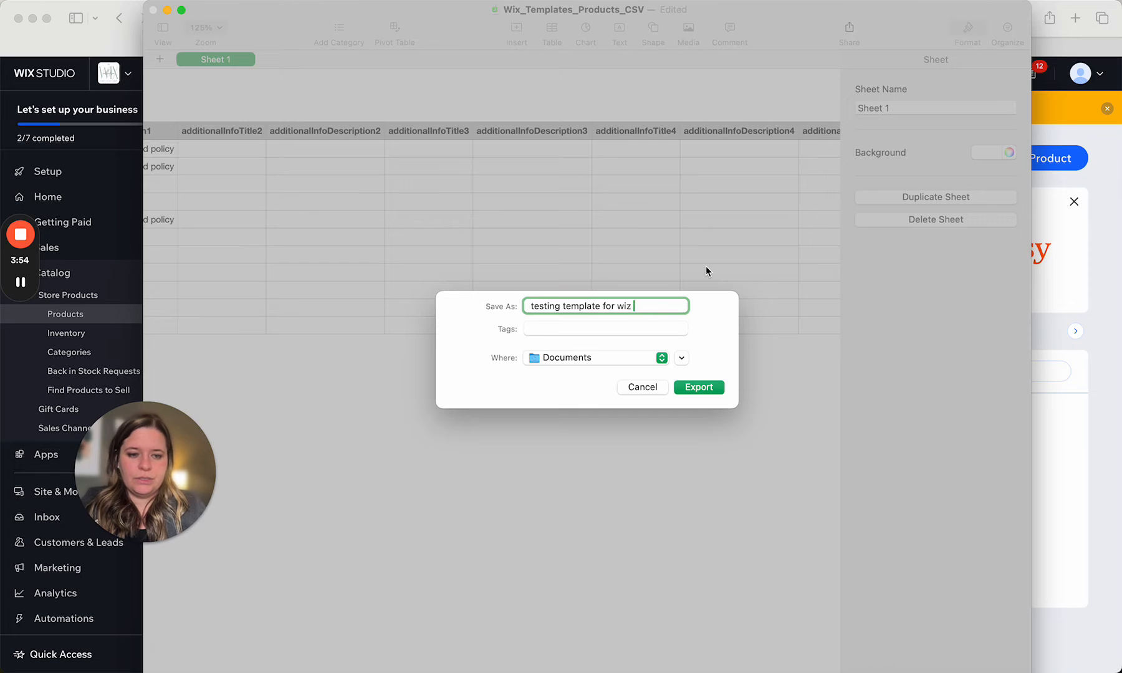
text(stores)
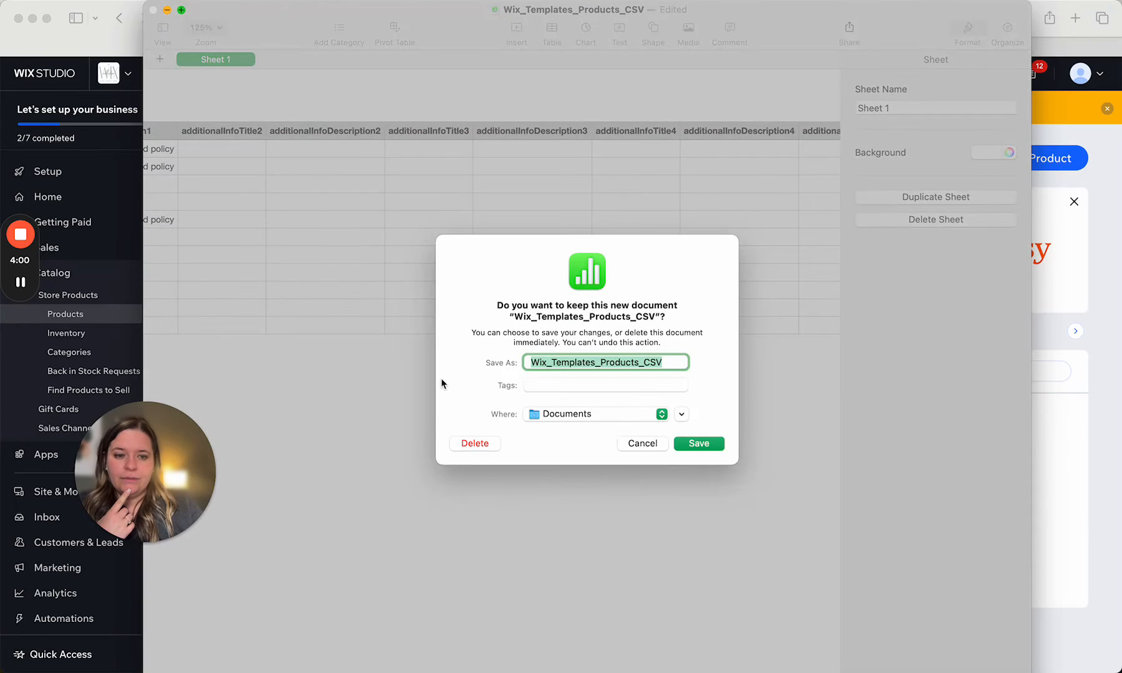
mouse_move(549, 438)
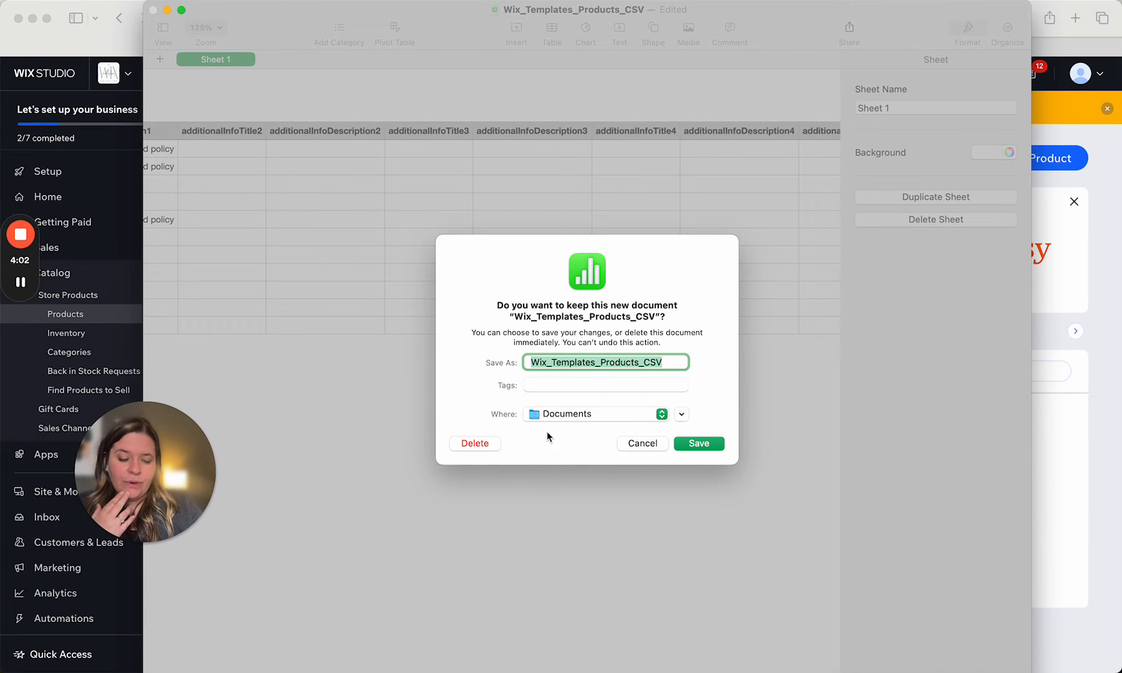
click(697, 444)
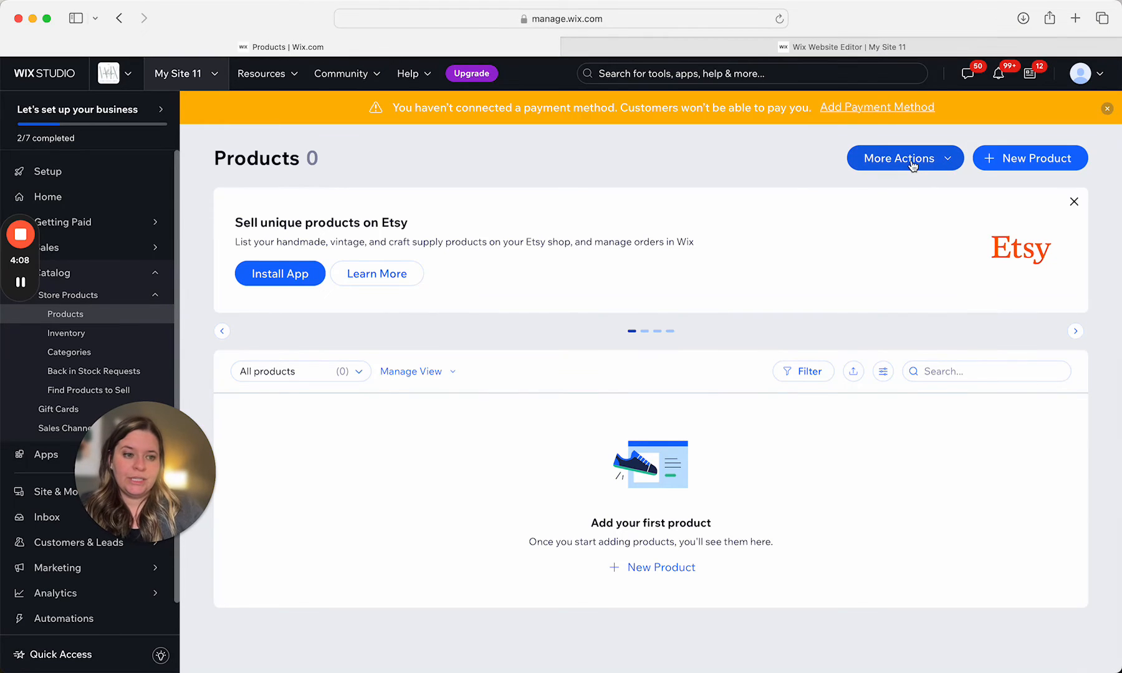
Upload the 'testing template for wix stores' CSV and import its 3 products into the store
click(904, 158)
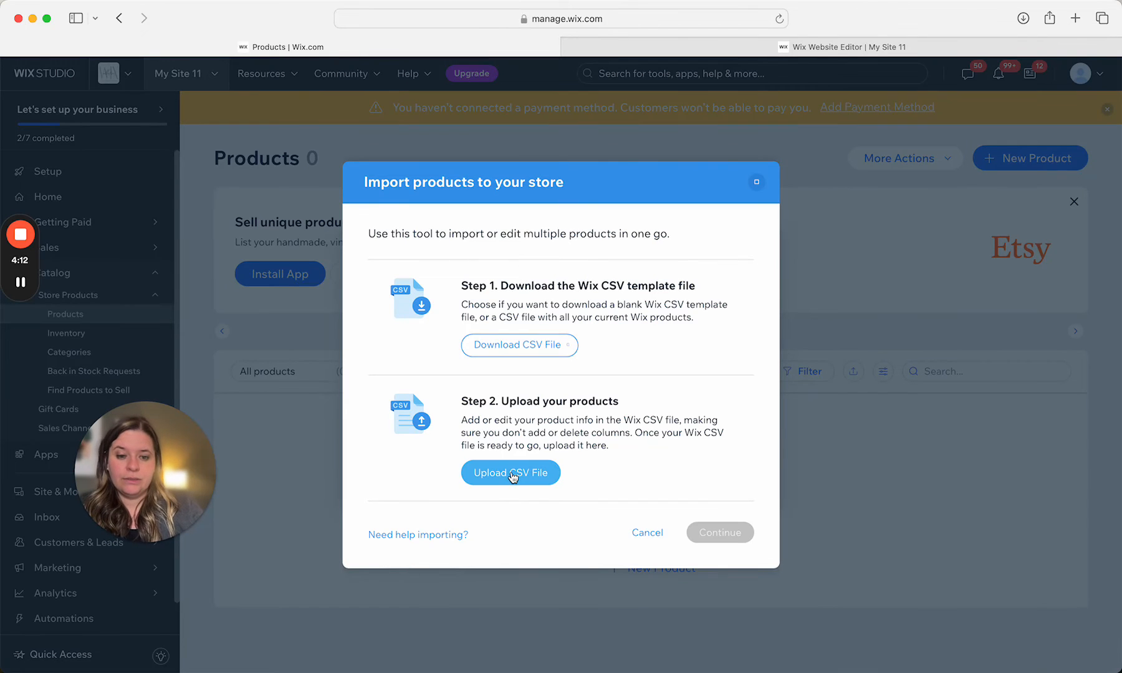
click(510, 472)
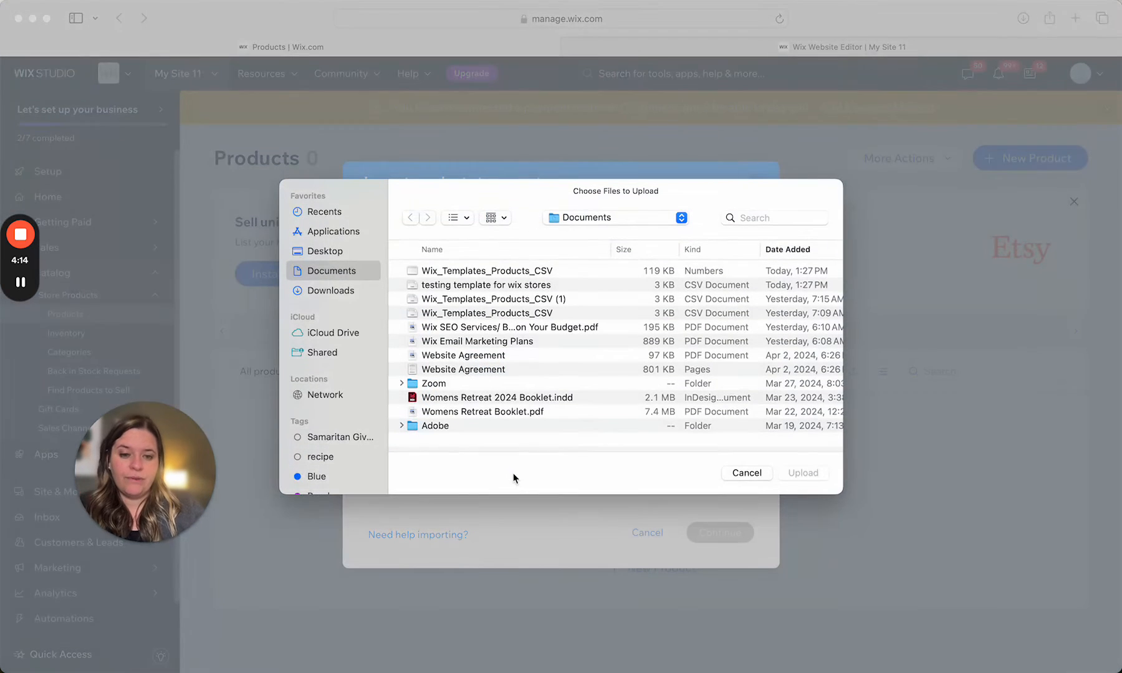
click(485, 284)
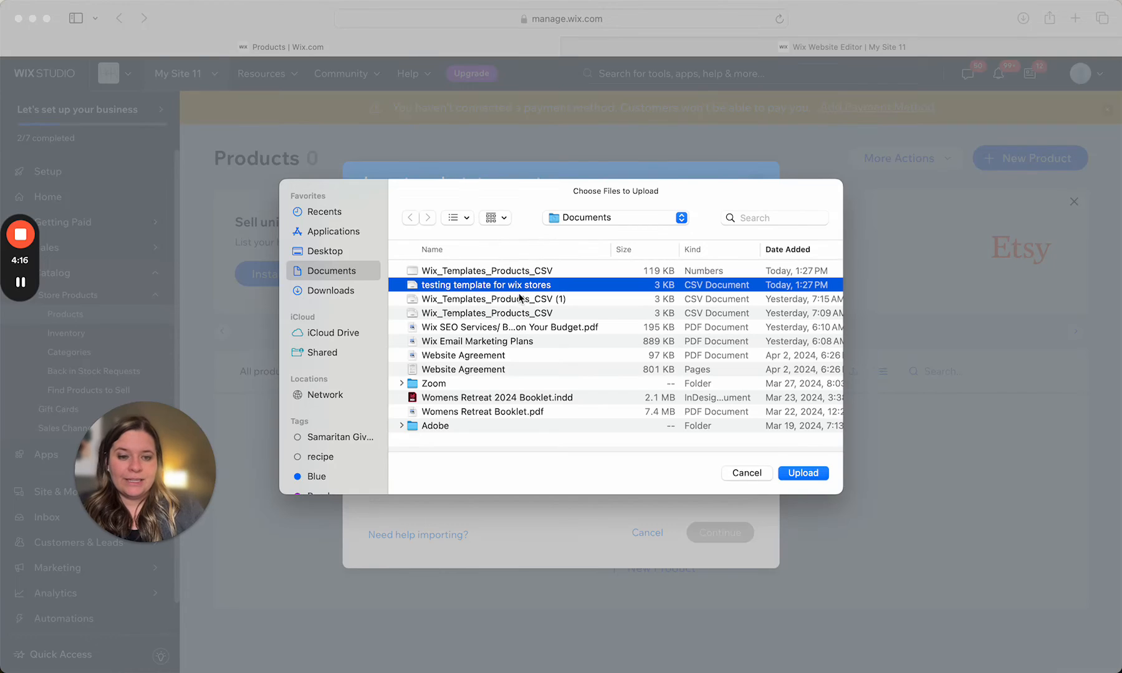
click(803, 472)
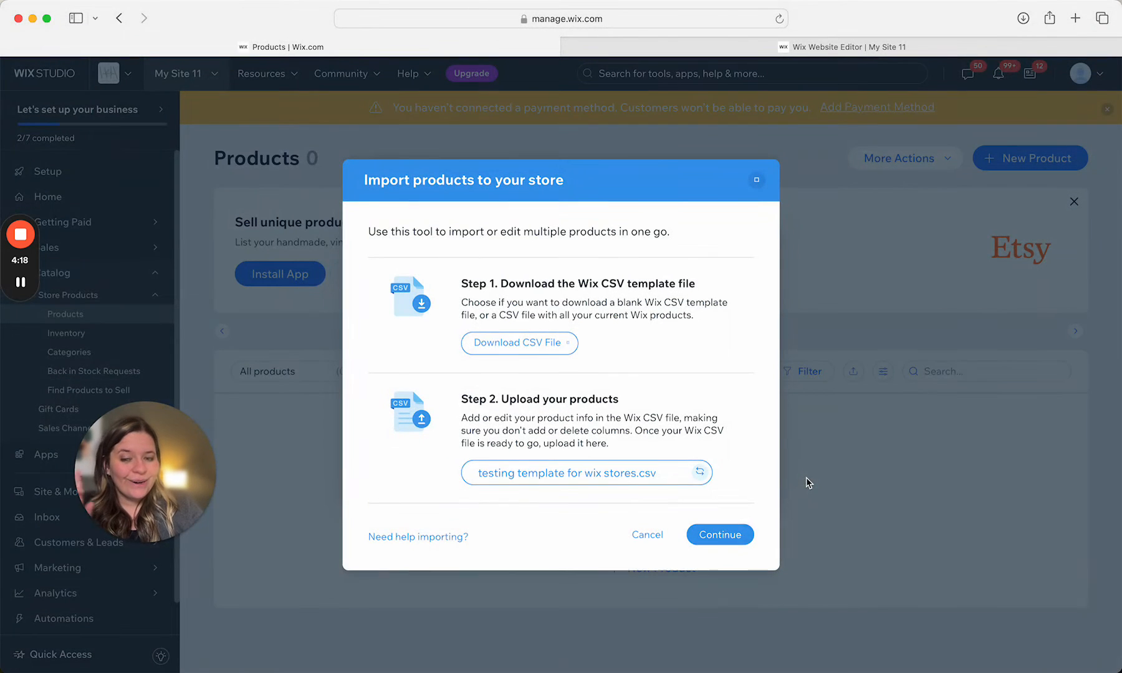
click(719, 535)
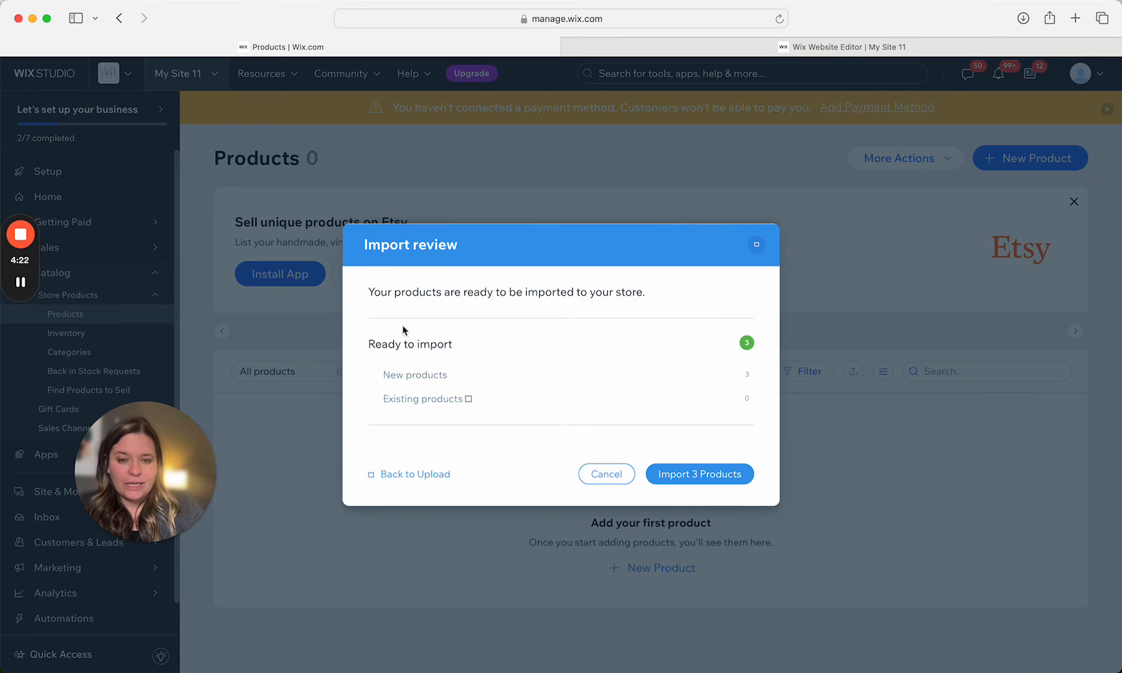
mouse_move(393, 393)
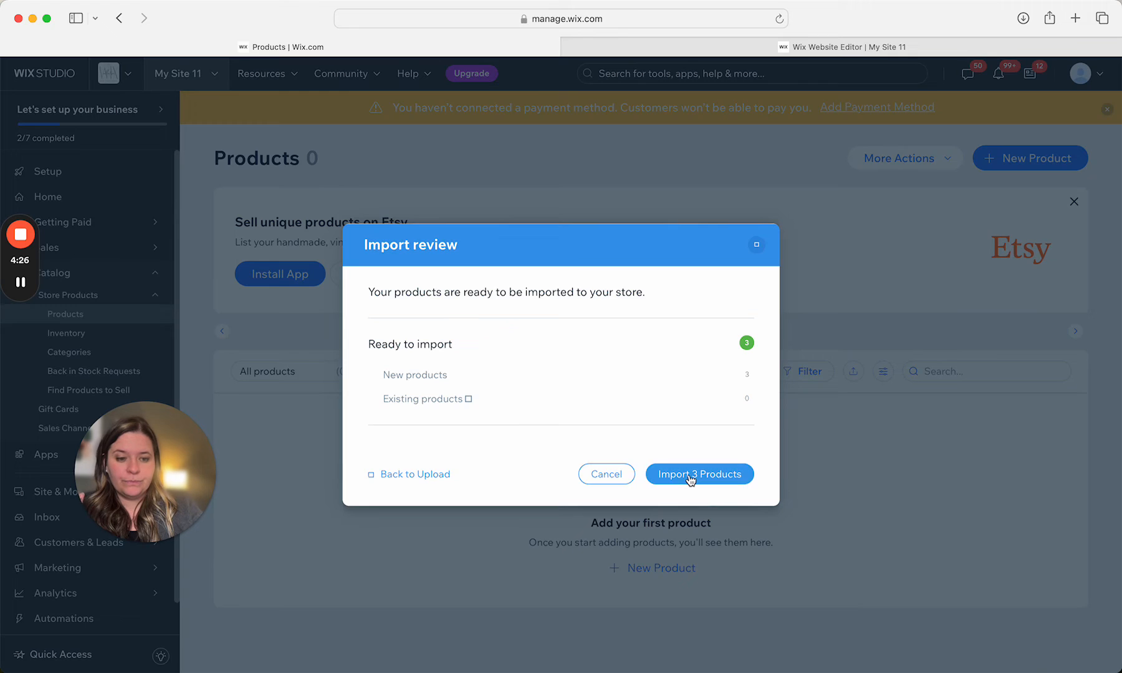
click(700, 473)
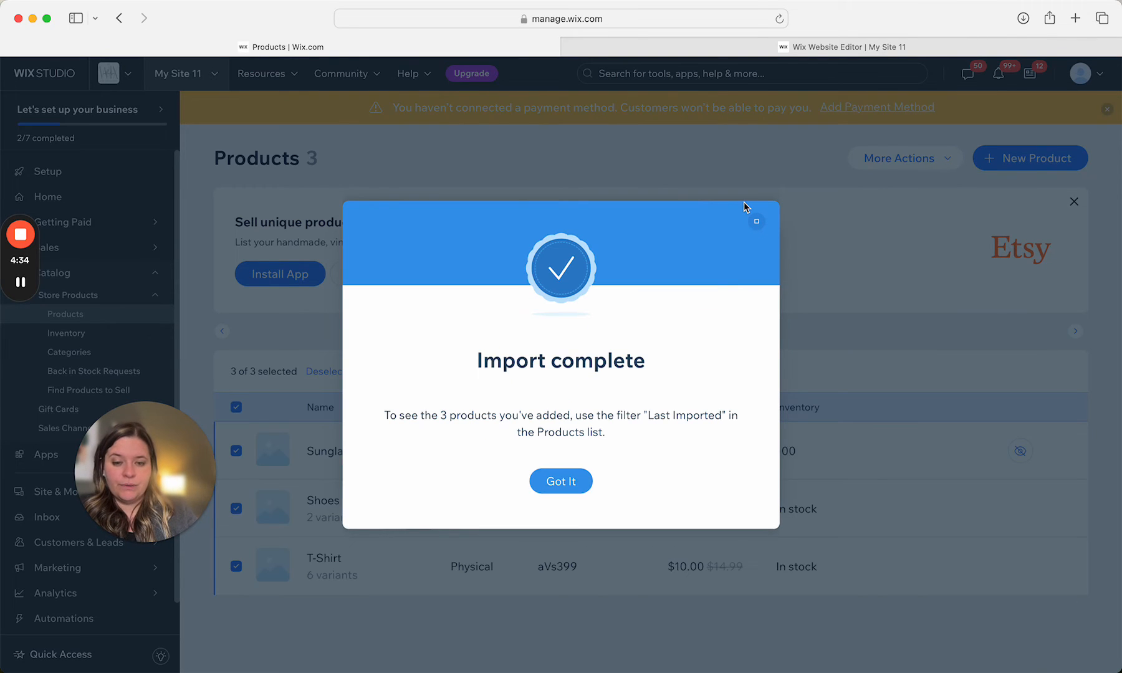
Dismiss the import-complete message and scroll through the Shoes product's images, color options and variants
click(560, 481)
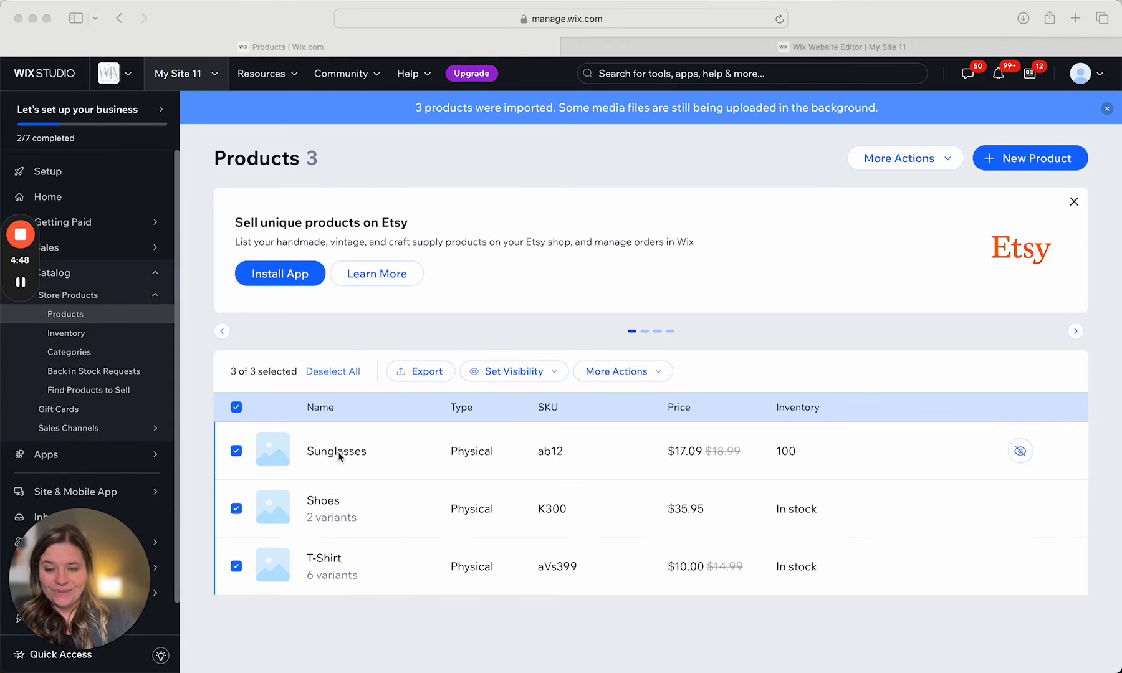
mouse_move(318, 508)
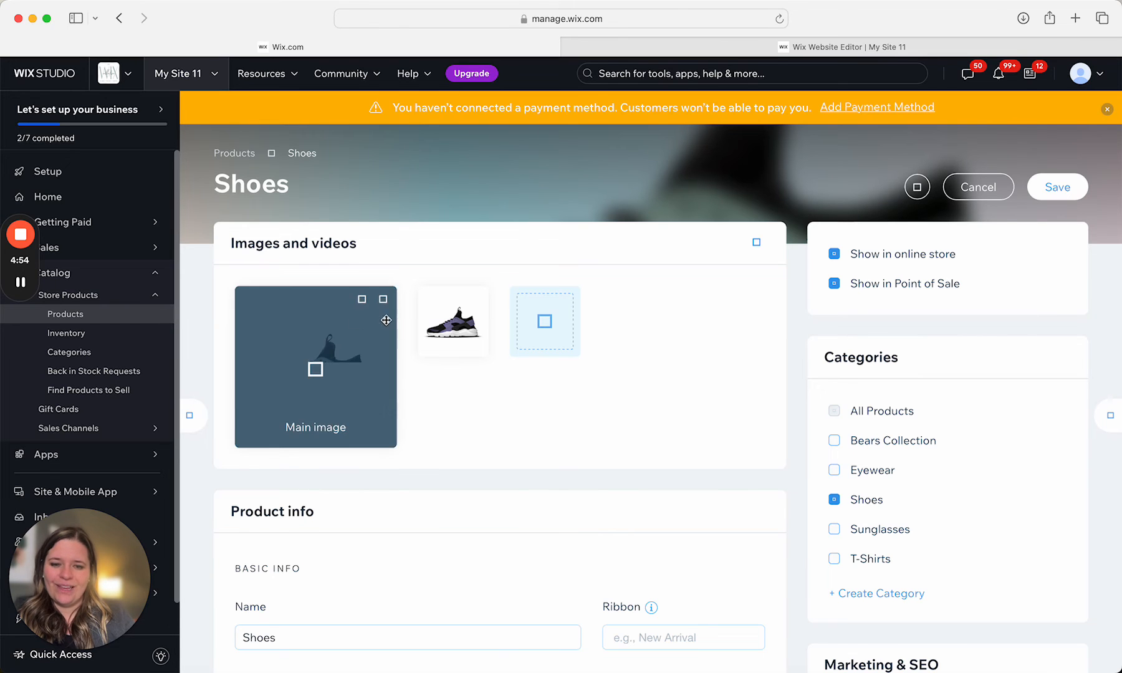
scroll(down, 3)
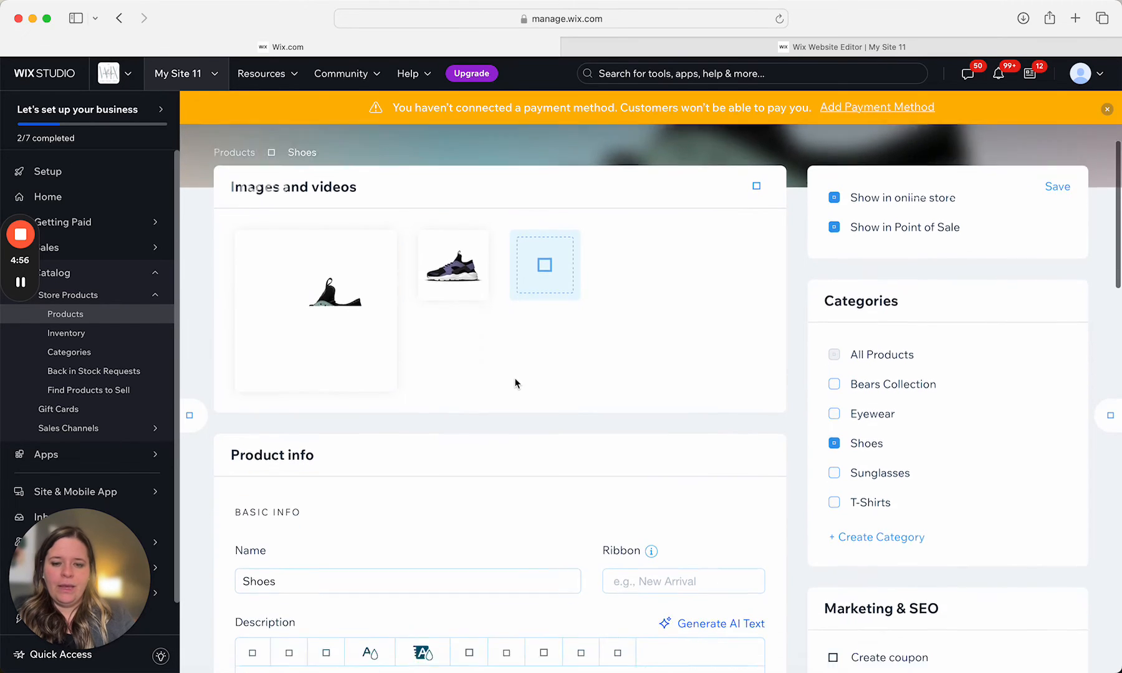
scroll(down, 3)
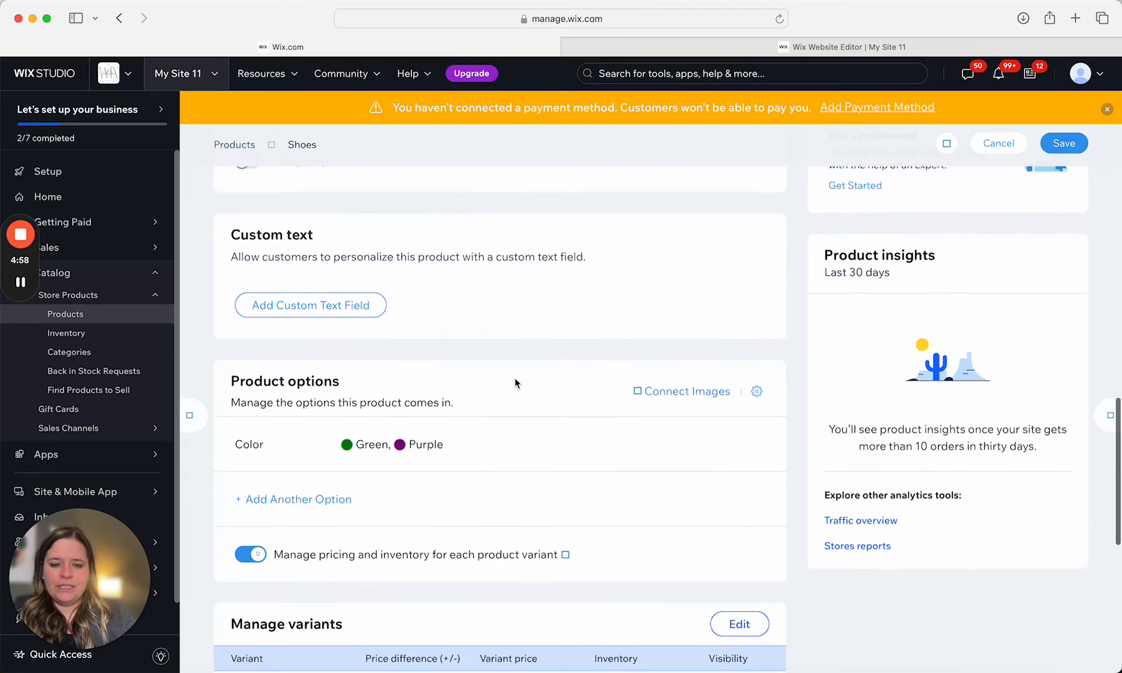
scroll(down, 3)
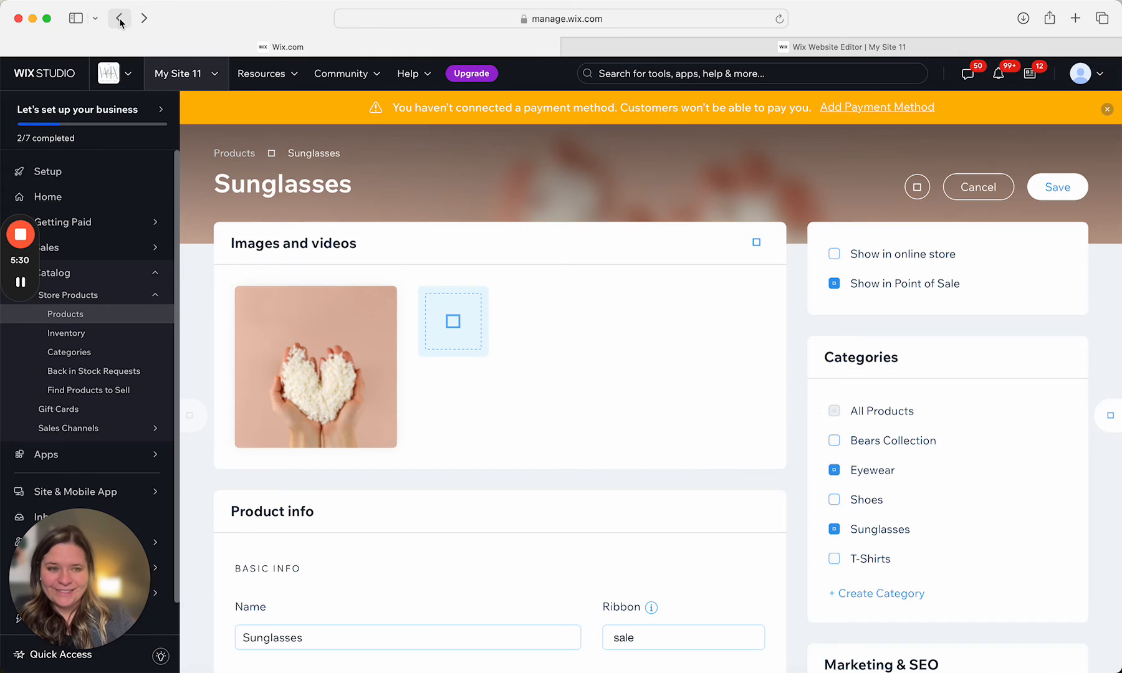
mouse_move(471, 73)
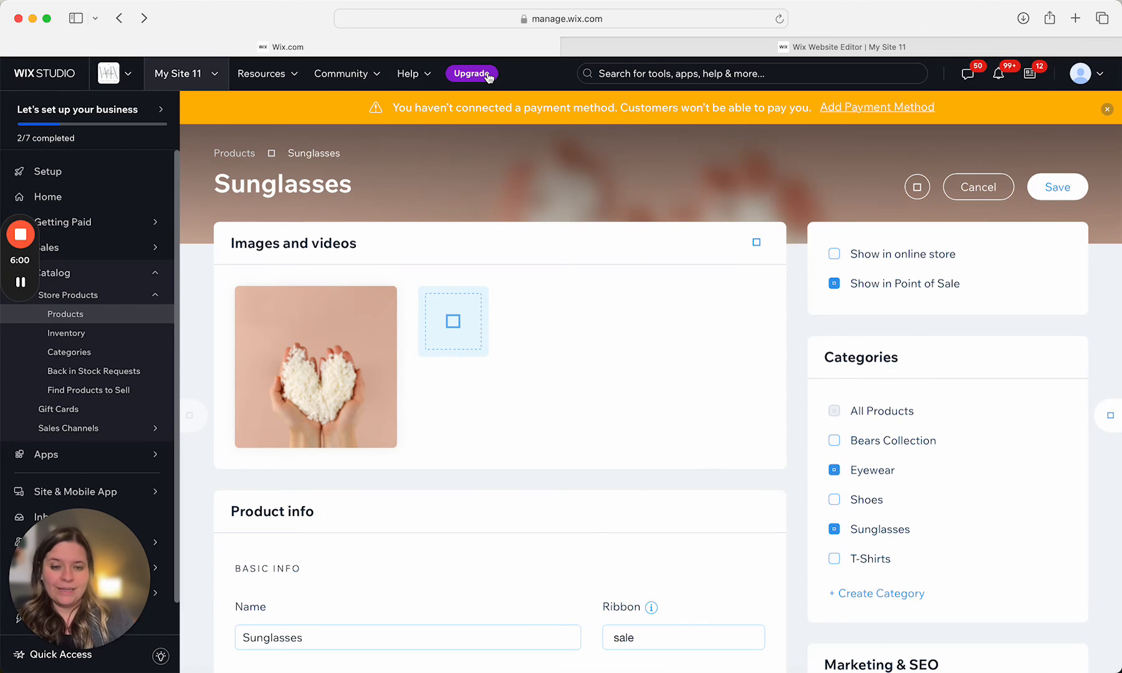
mouse_move(449, 210)
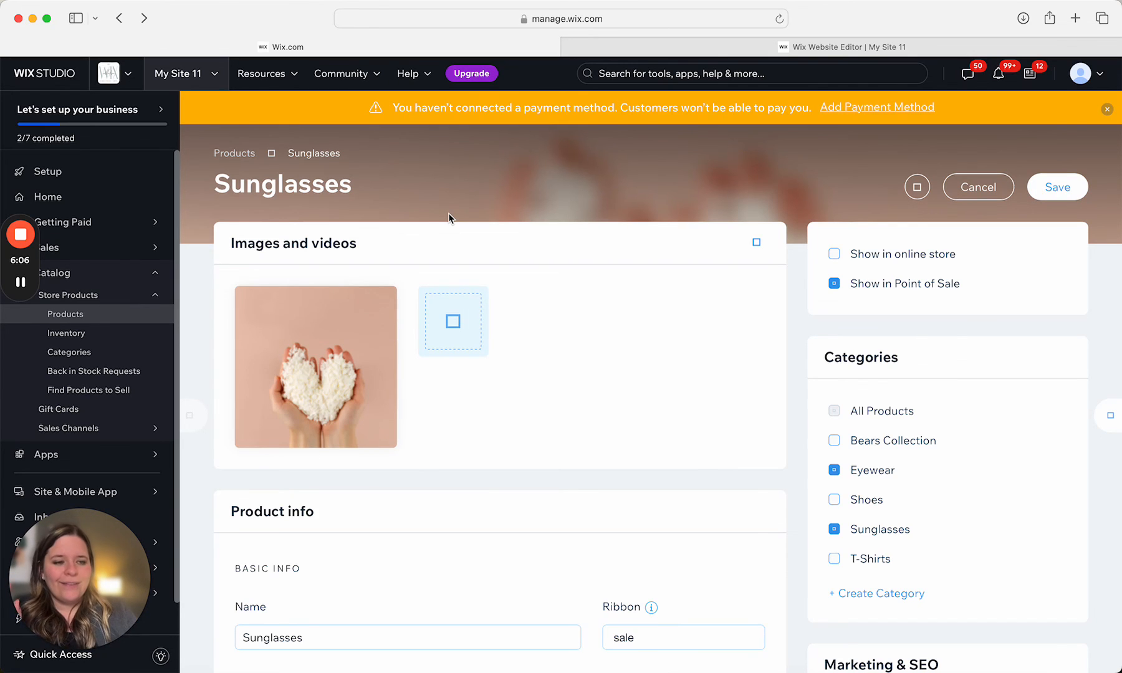
mouse_move(723, 231)
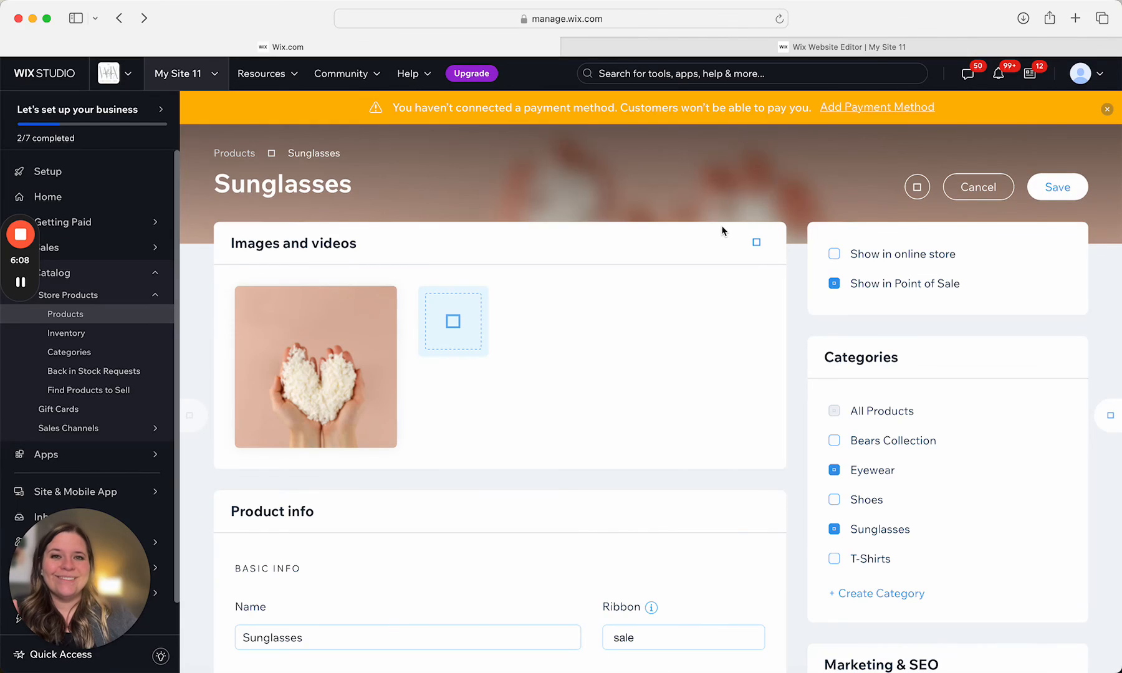